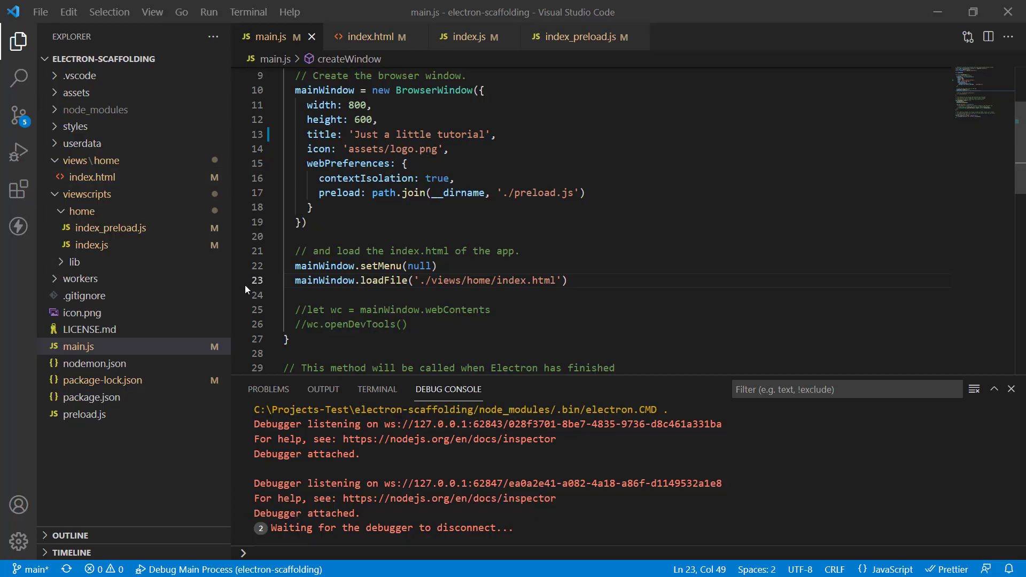
mouse_move(240, 353)
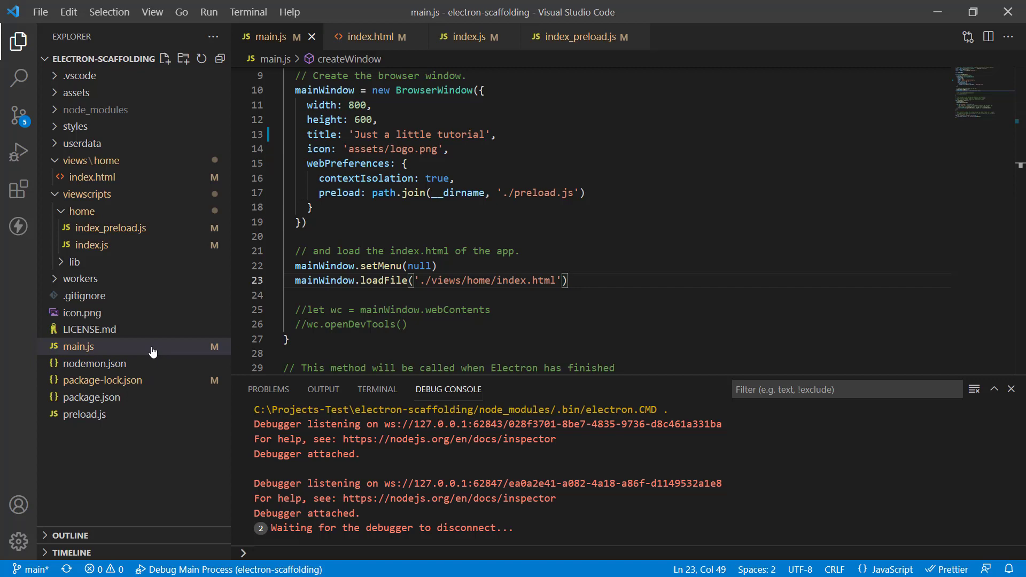
Step: Open index.html from the Explorer
scroll(down, 3)
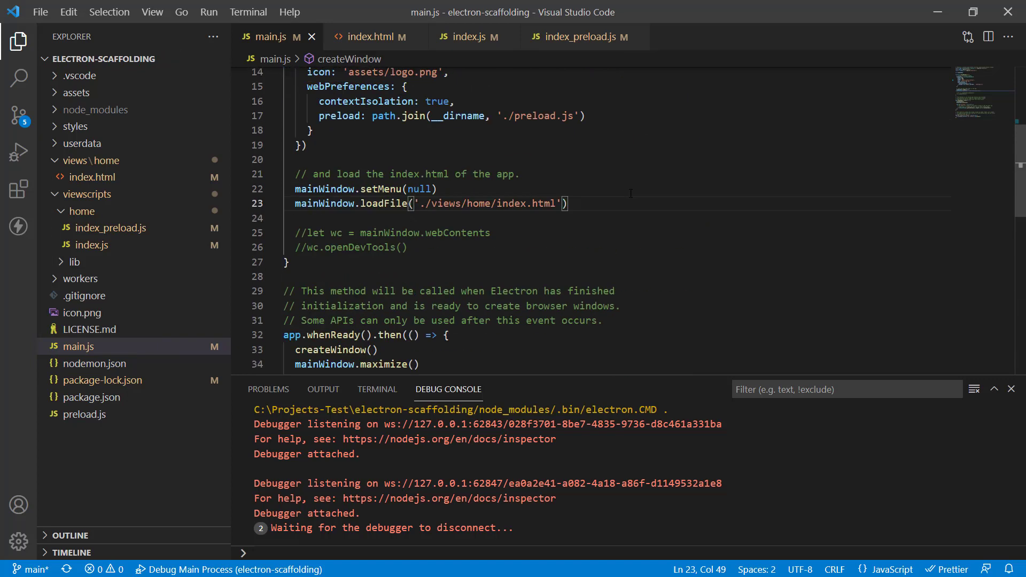
click(83, 414)
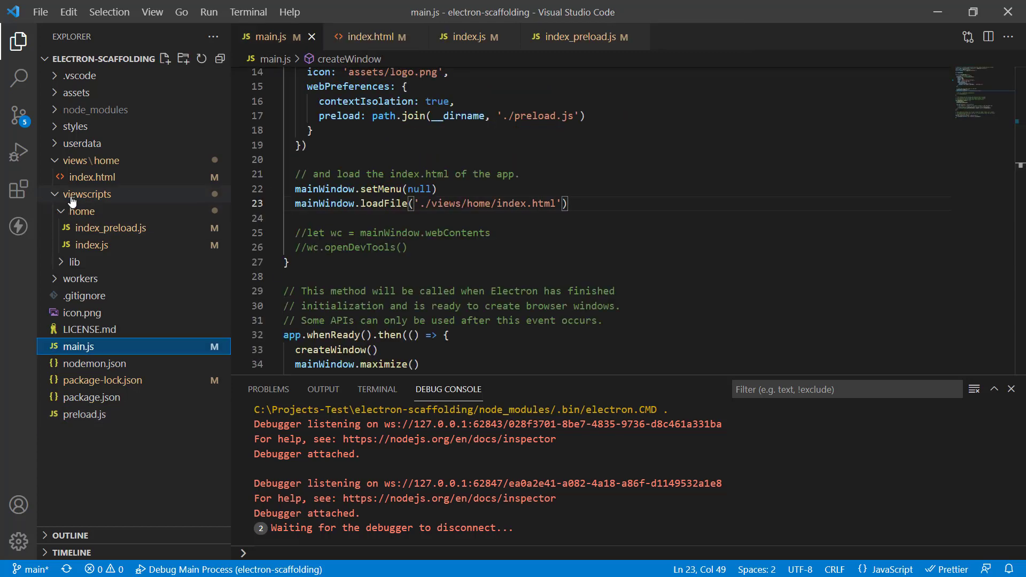
click(87, 195)
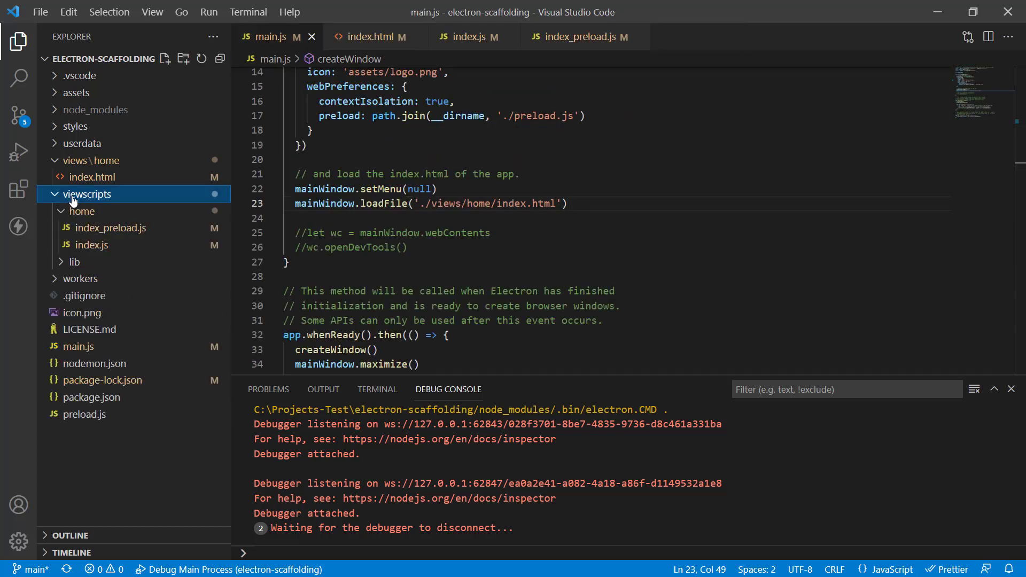
Step: Collapse and re-expand the viewscripts folder, then expand the home scripts folder
click(364, 37)
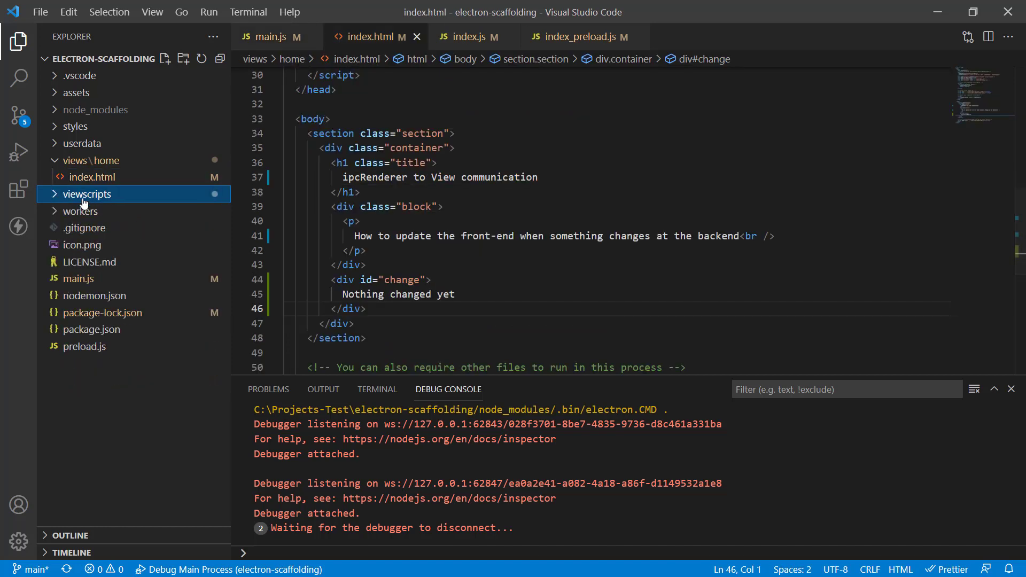
click(86, 193)
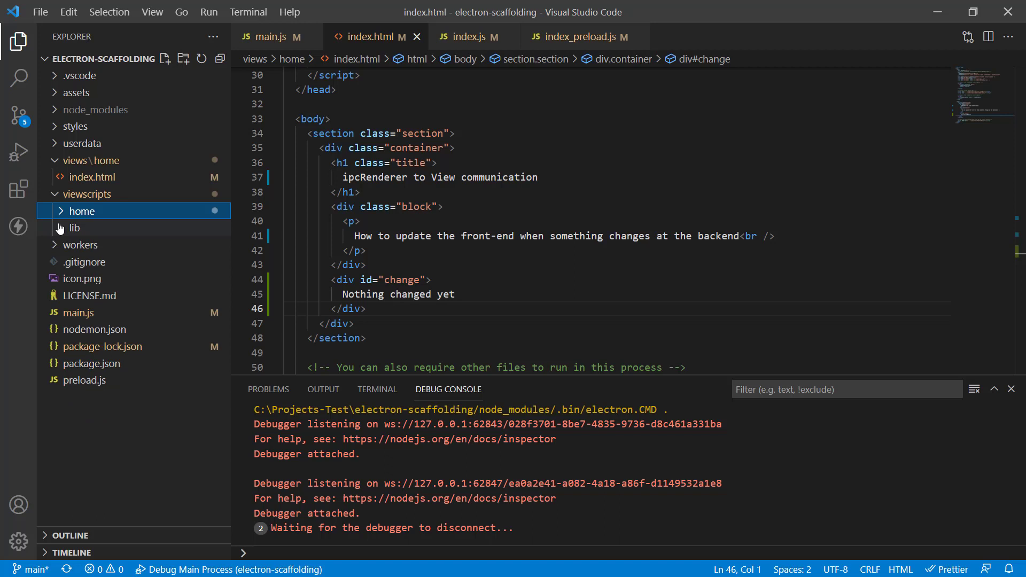
click(73, 228)
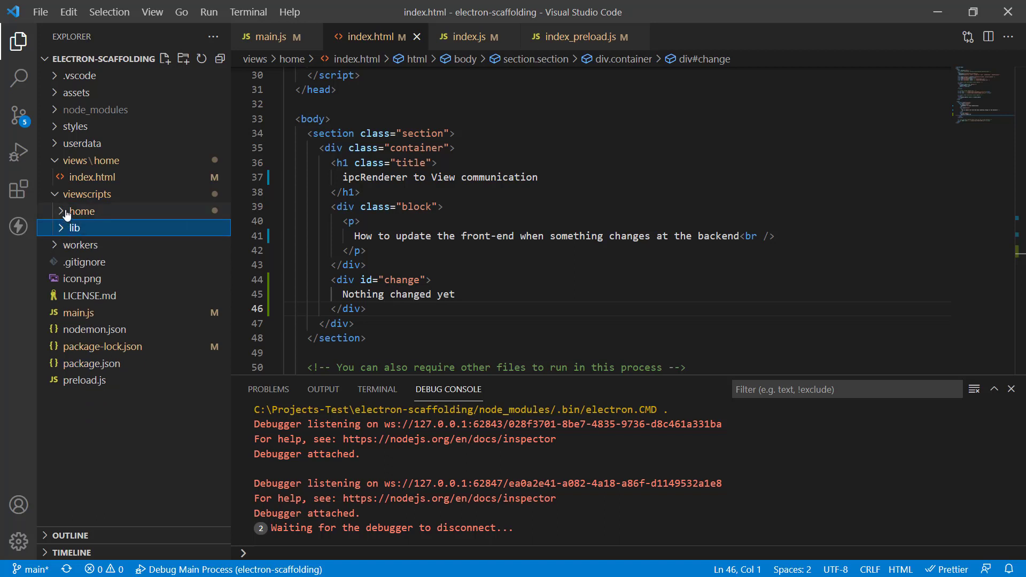
click(81, 211)
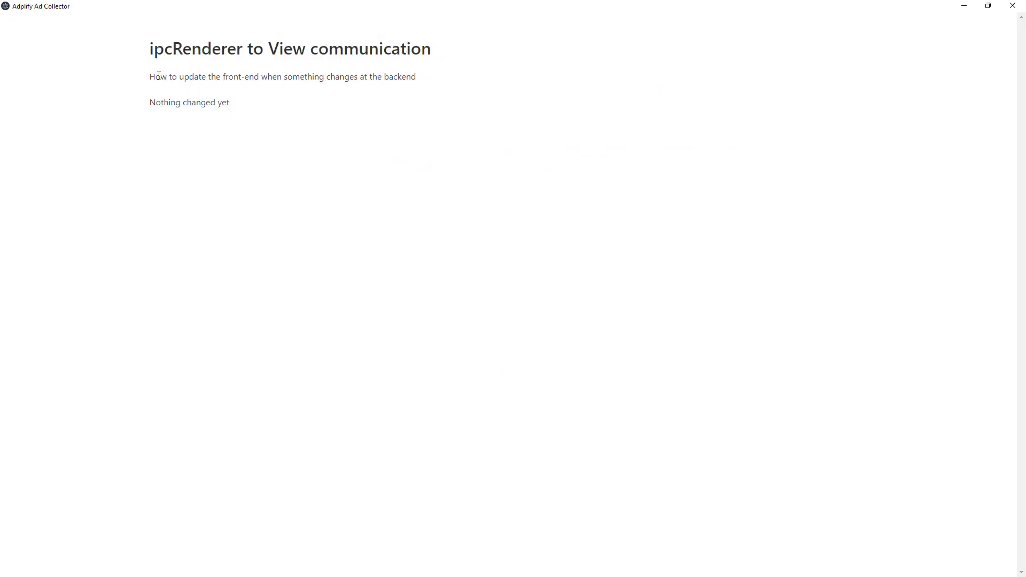
Step: Highlight the description and 'Nothing changed yet' text in the Electron window, then deselect it
drag(158, 76, 229, 102)
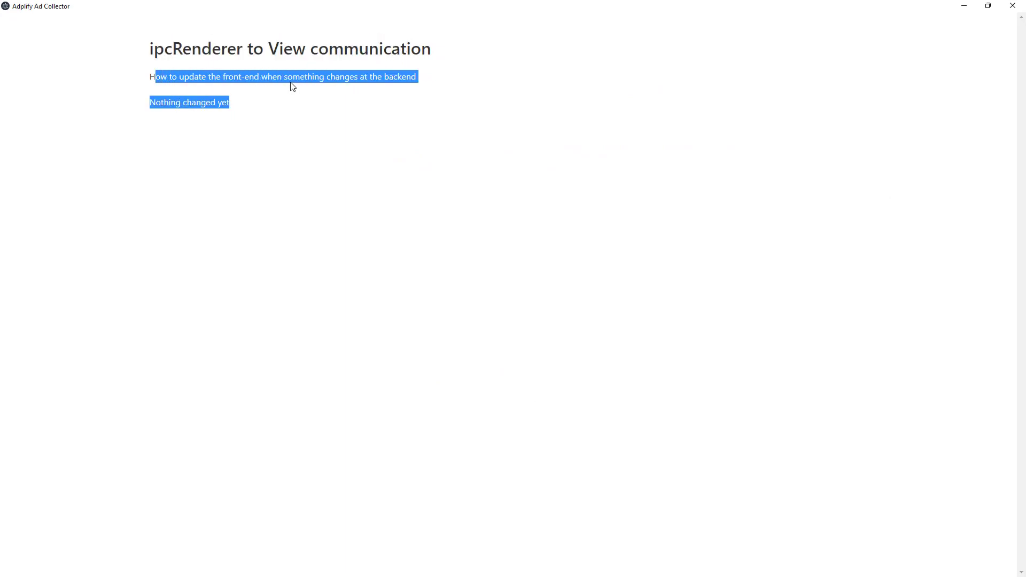
click(169, 116)
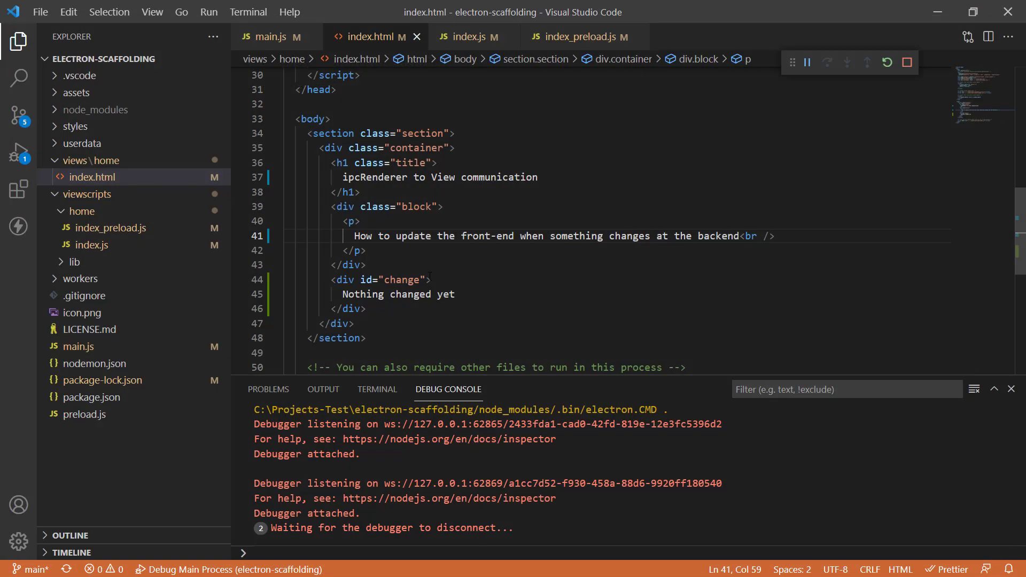
Step: Open main.js, select the createWindow name, and place the caret after the loadFile line
click(265, 36)
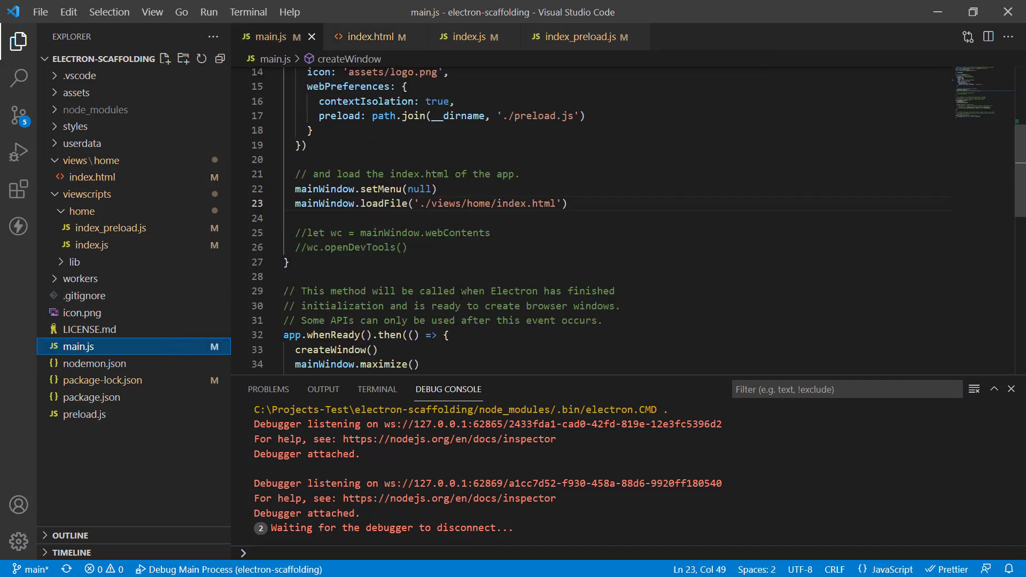
scroll(down, 3)
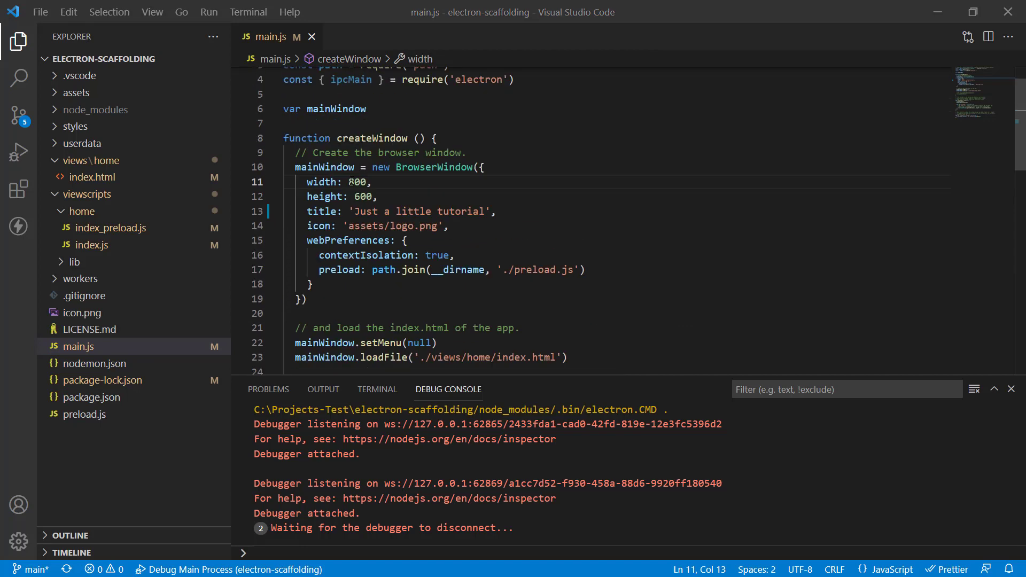
double_click(370, 137)
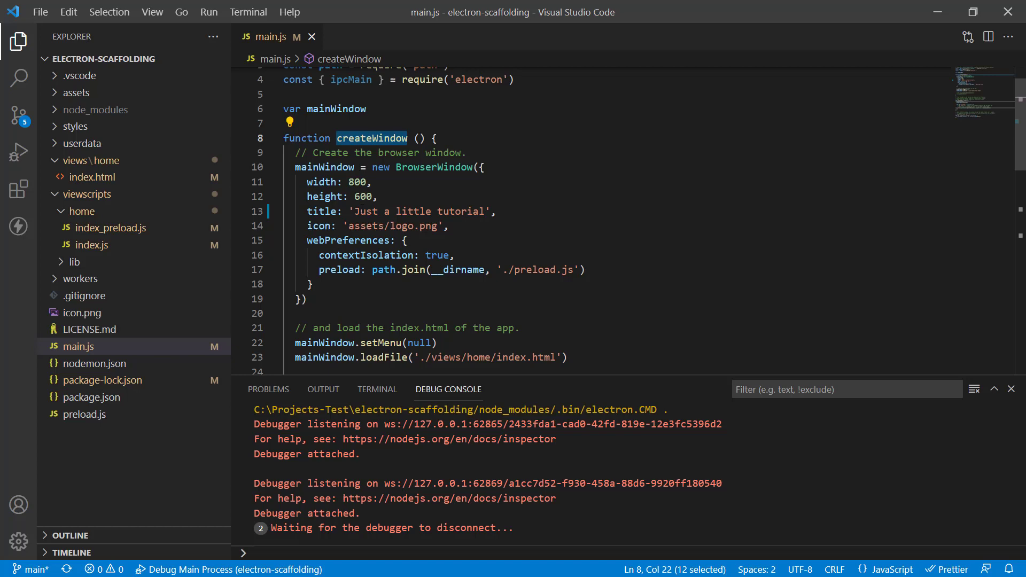
click(341, 167)
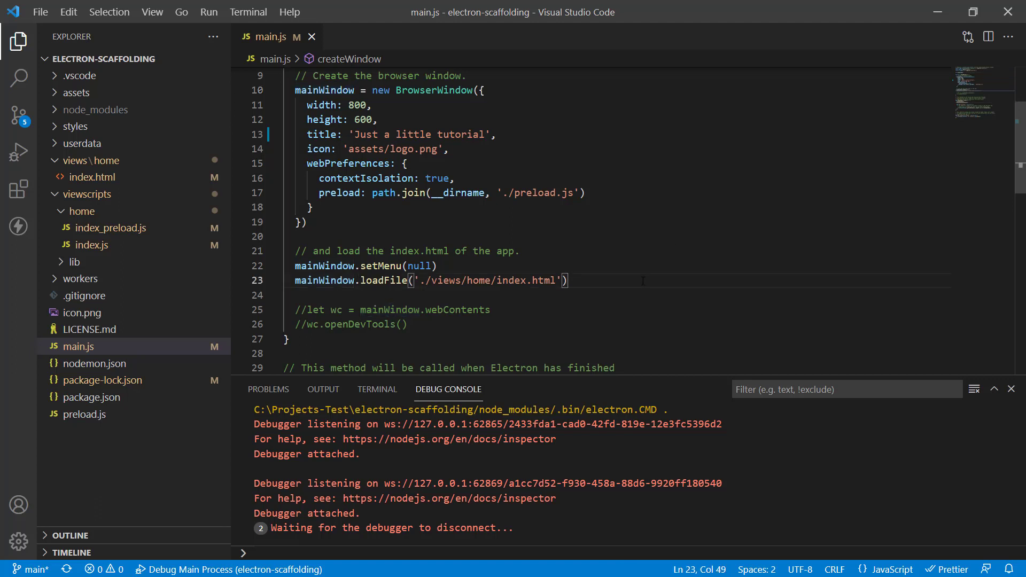
Step: Add a 1500 ms setTimeout calling mainWindow.webContents.send("somethinghappened", ...)
text(setTimeout(() => {)
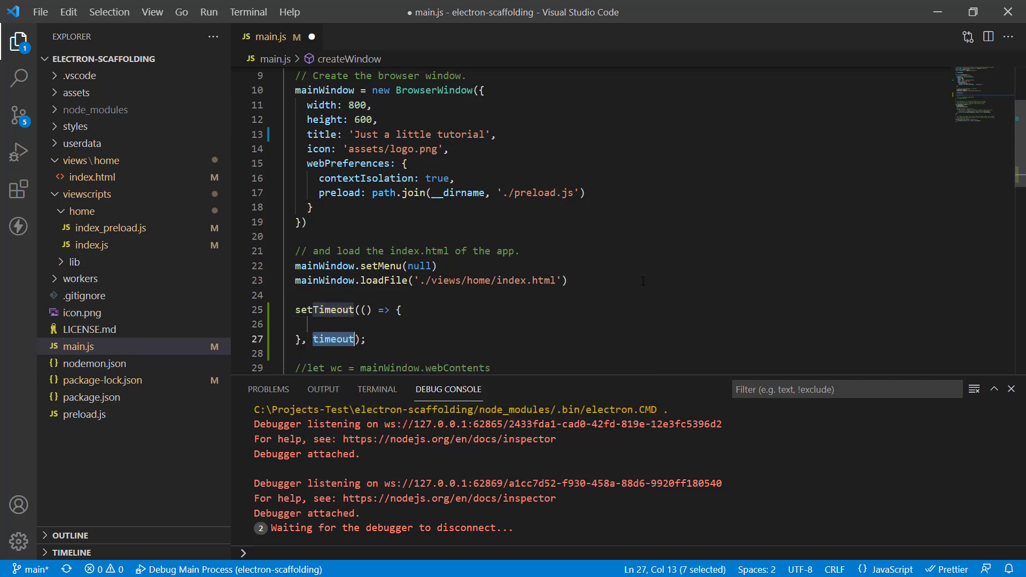
text(1500);)
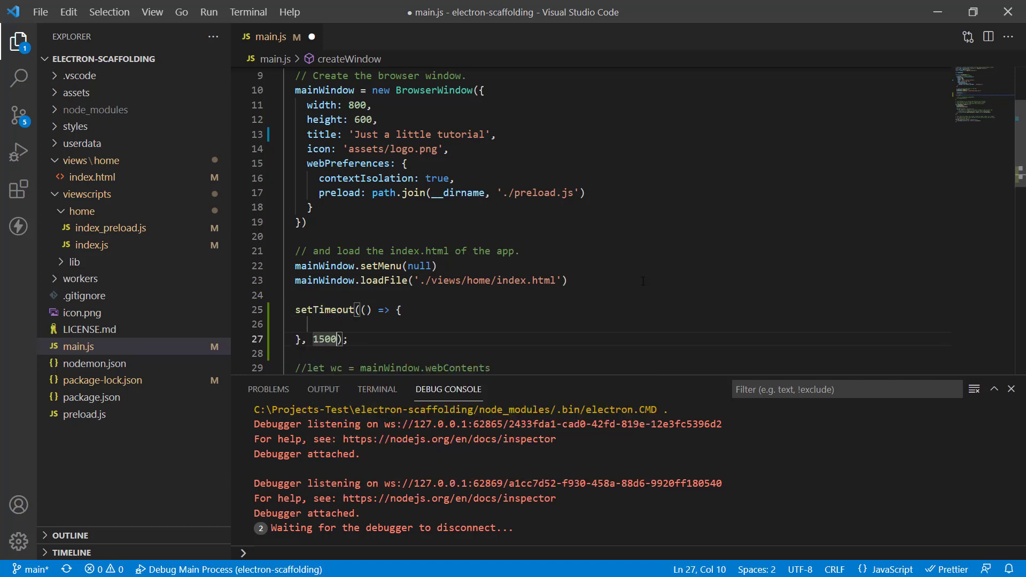
click(365, 309)
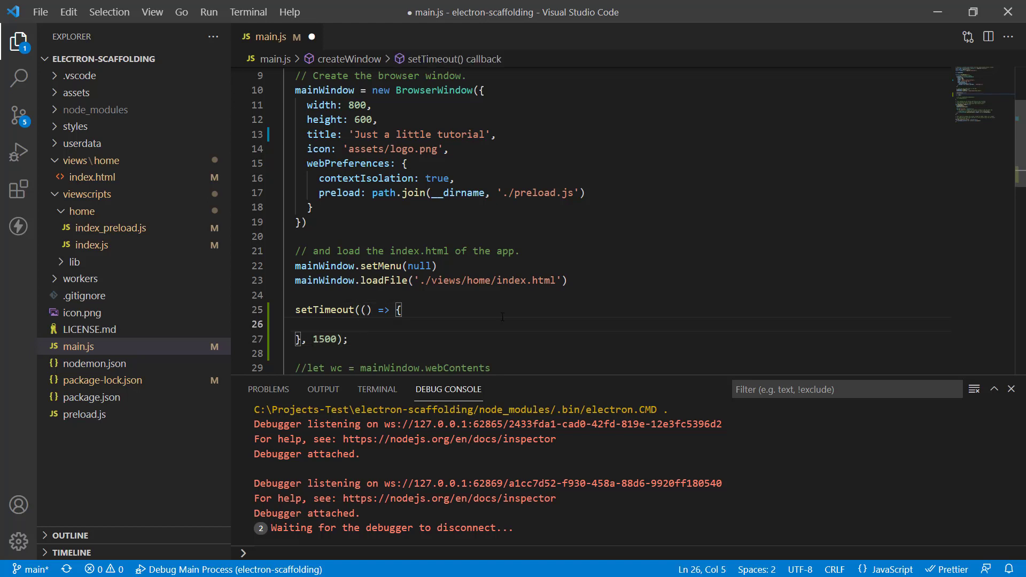
text(mai)
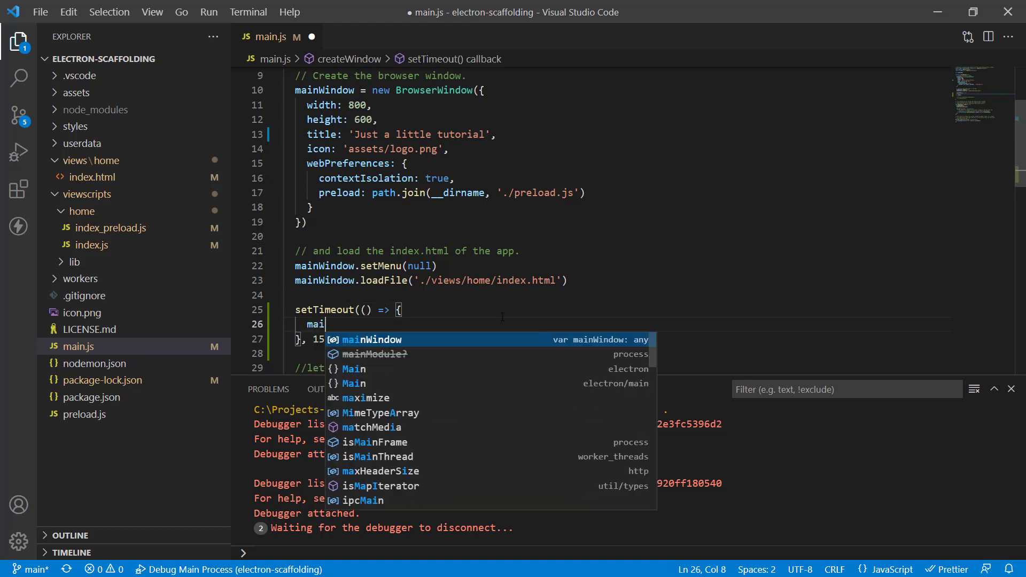
text(nWindow.)
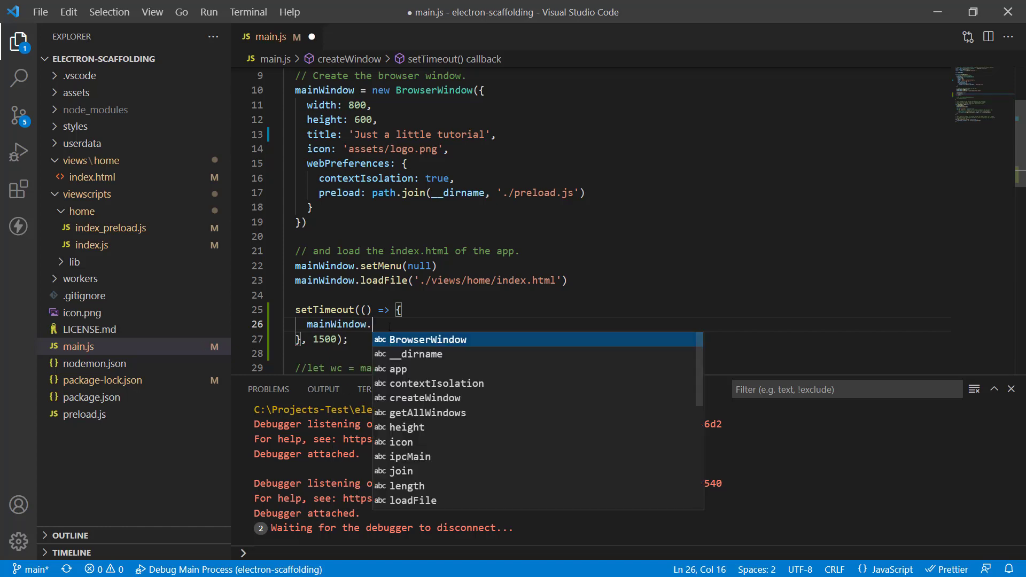
text(webConents.)
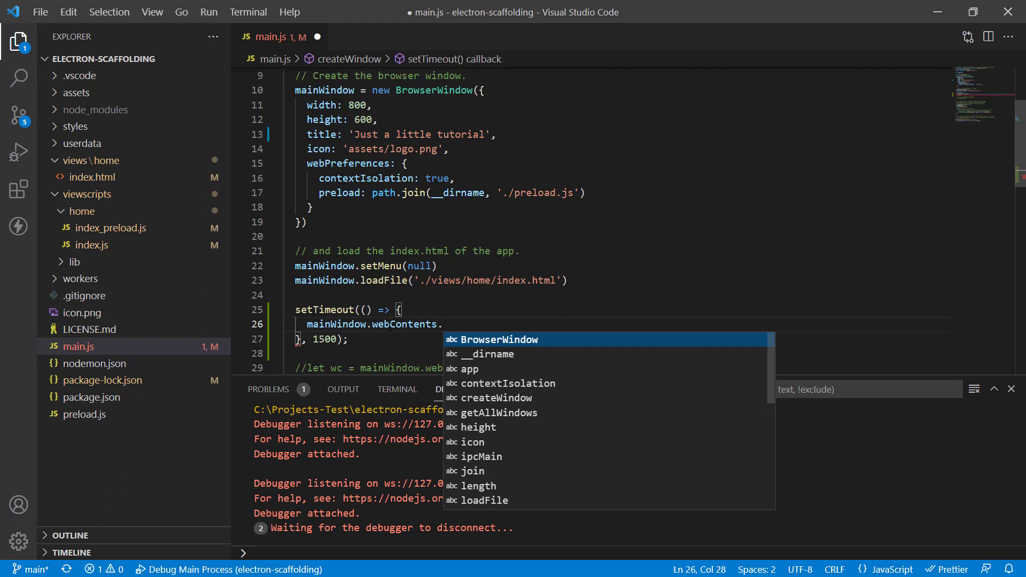
text(sedn)
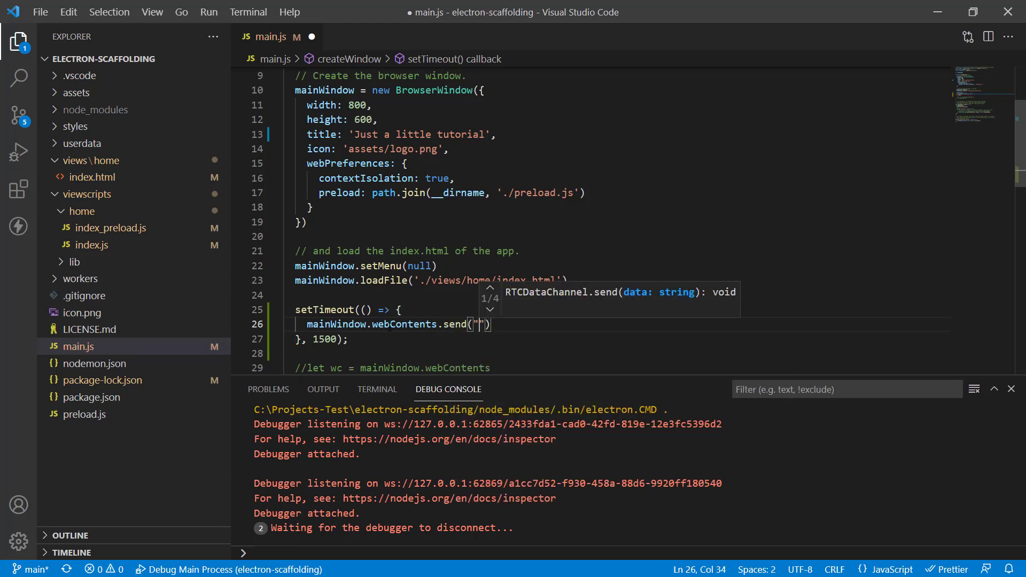
text(somethinghapp)
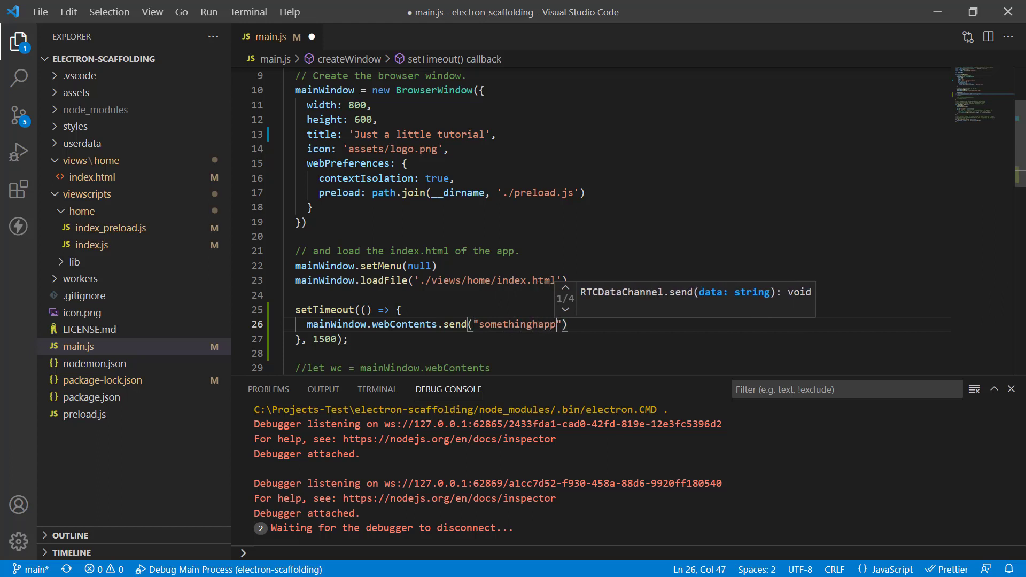
text(ened",)
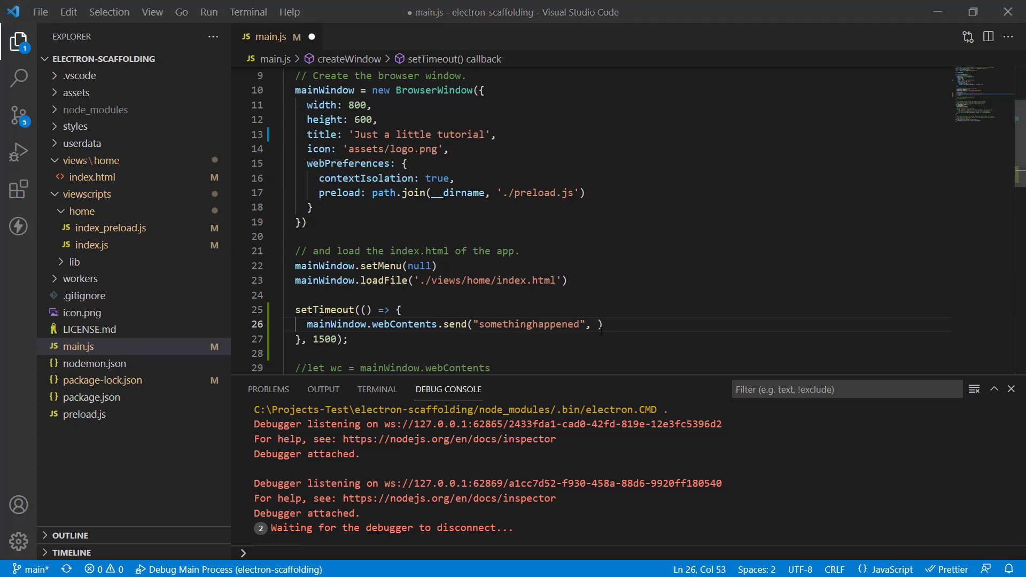
Step: Send icounter with the message and add 'icounter++;' above the send call
text(icou)
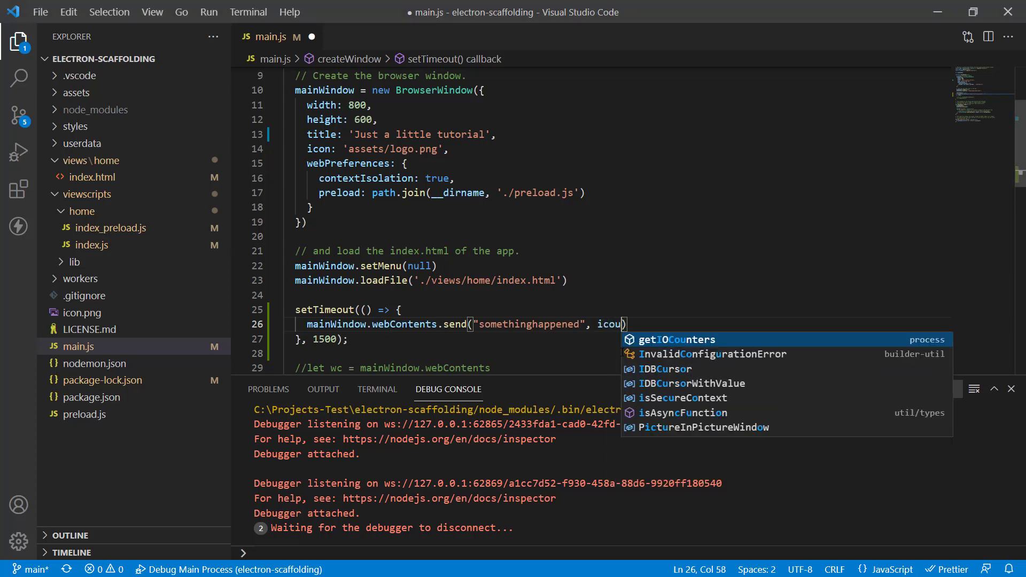
text(nter)
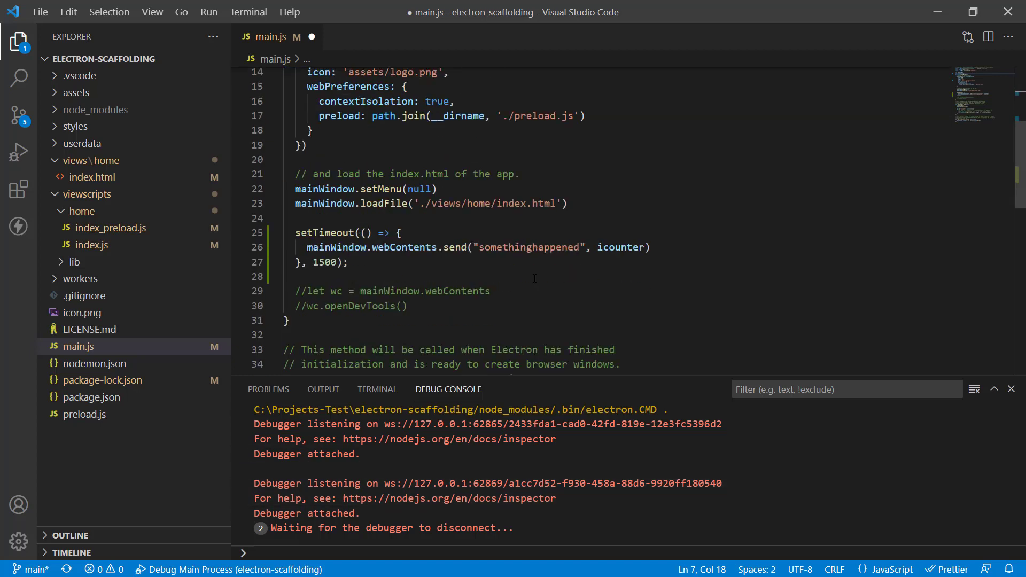
key(Enter)
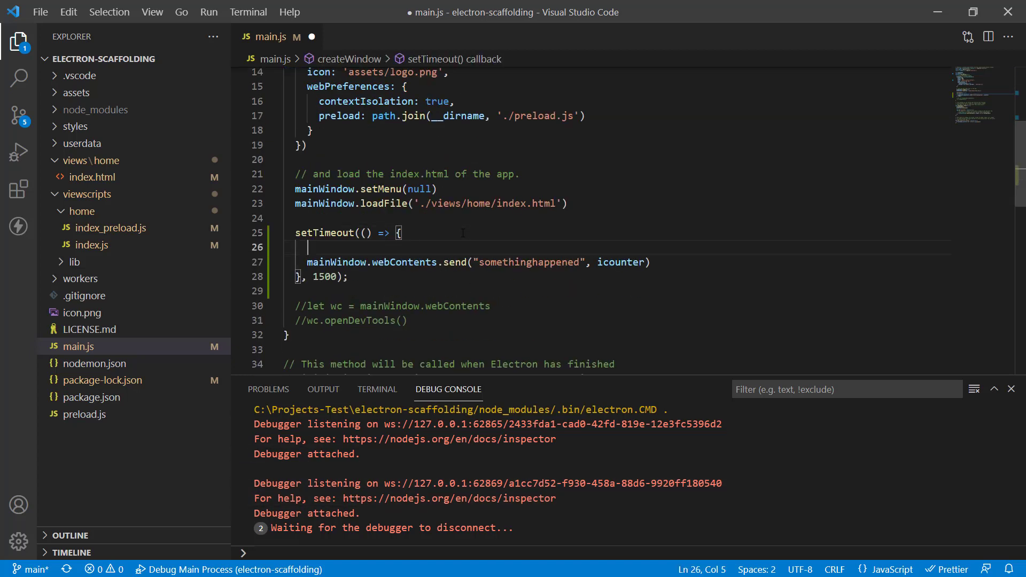
text(icounter++)
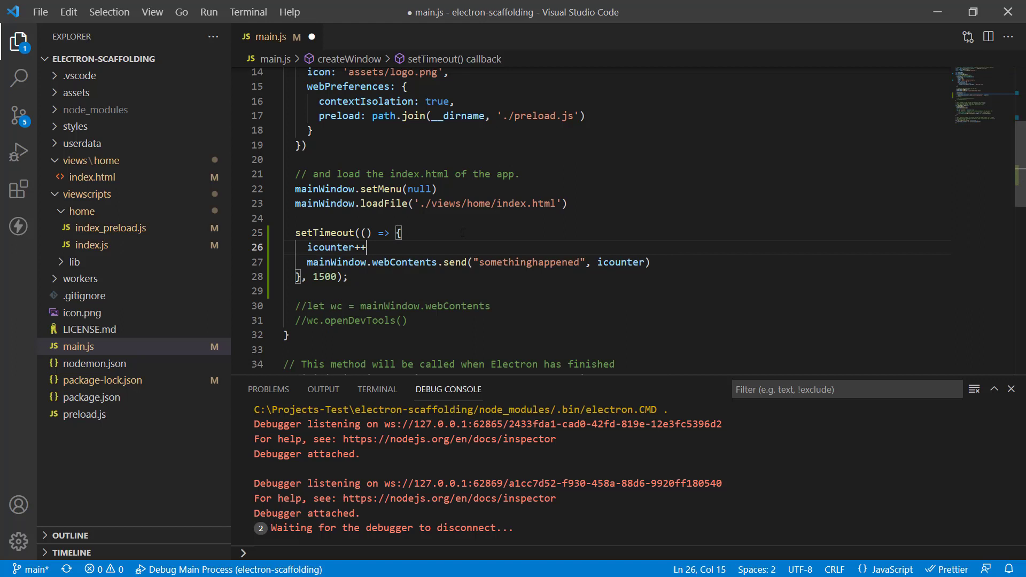
text(;)
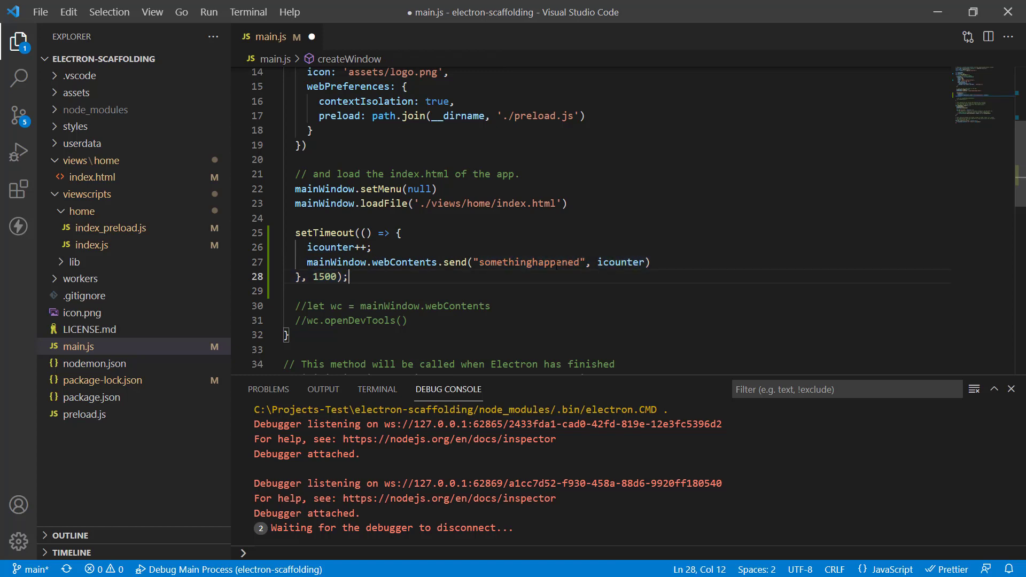
double_click(324, 276)
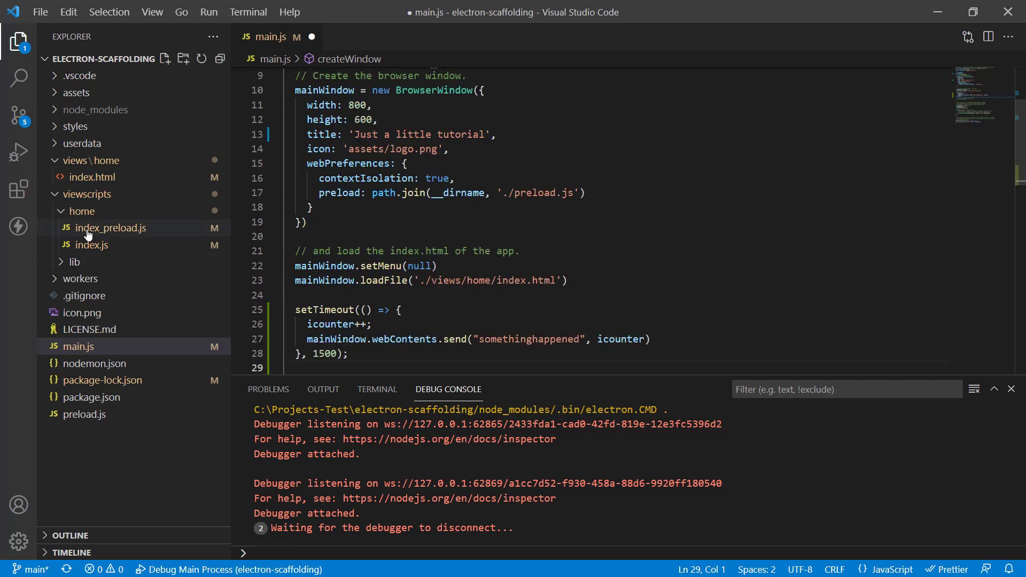
Step: In index_preload.js, add contextBridge.exposeInMainWorld("indexBridge", indexBridge)
click(111, 227)
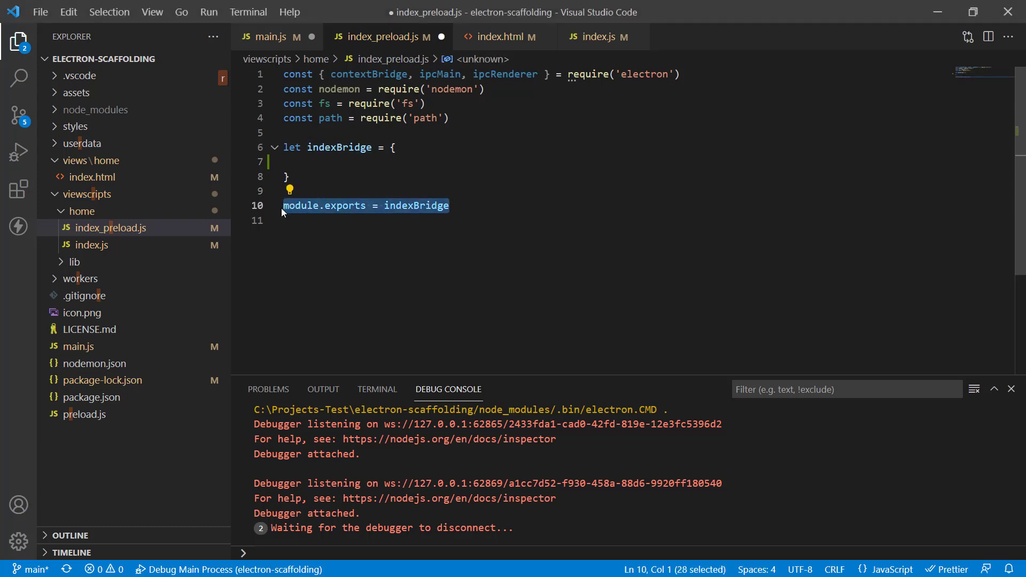
text(contextB)
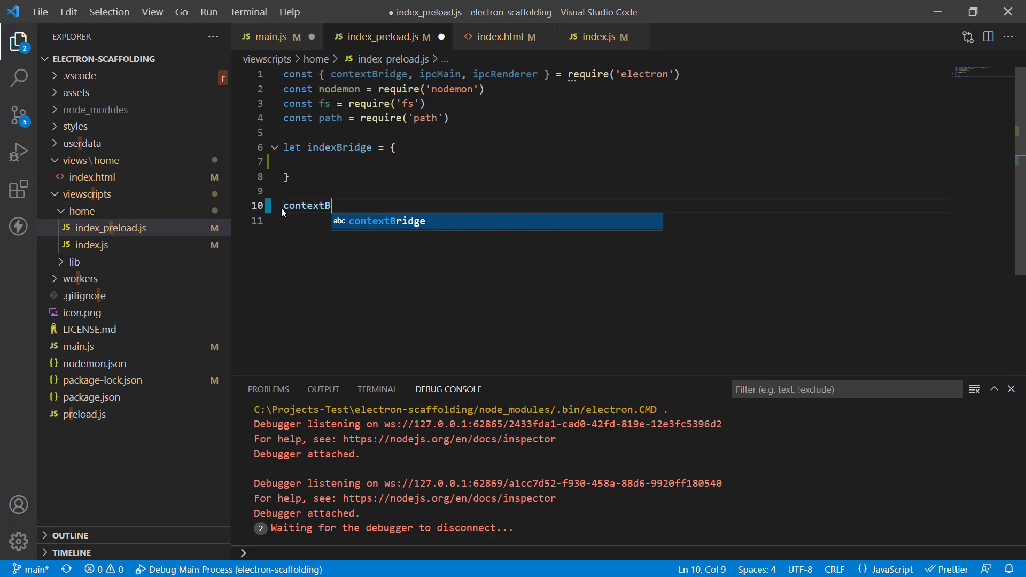
text(ridge.expo)
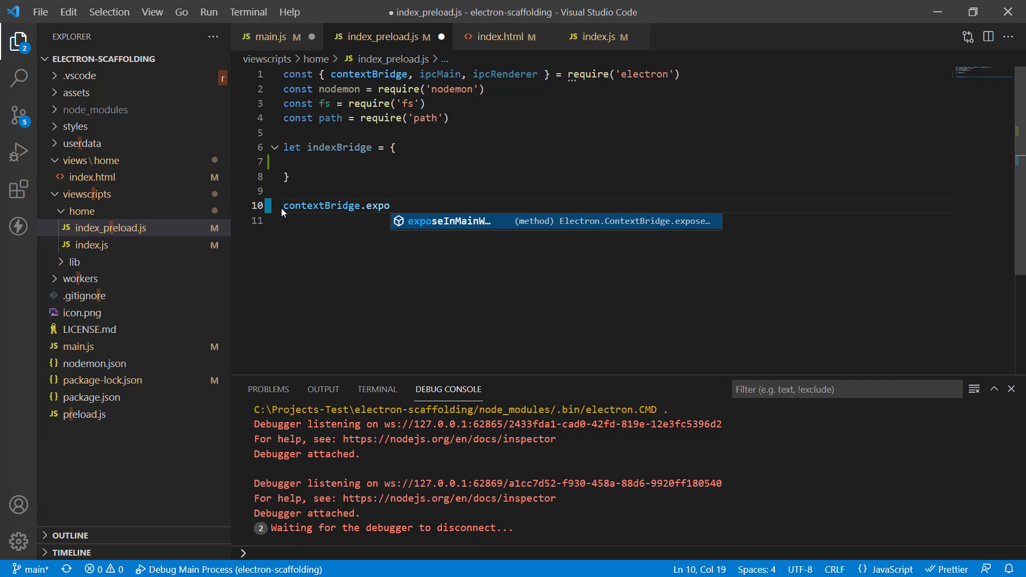
key(Tab)
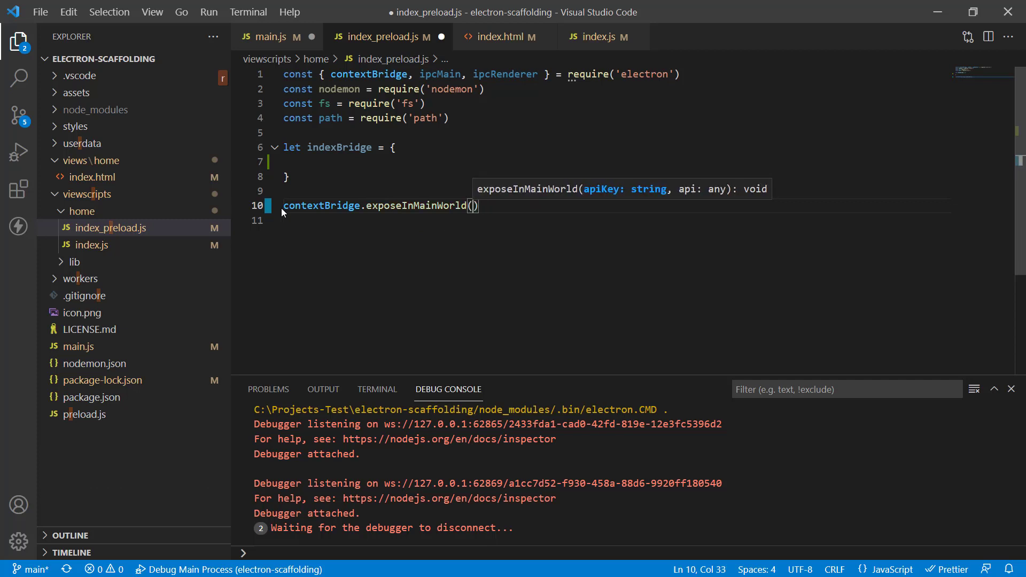
text("indexBridg")
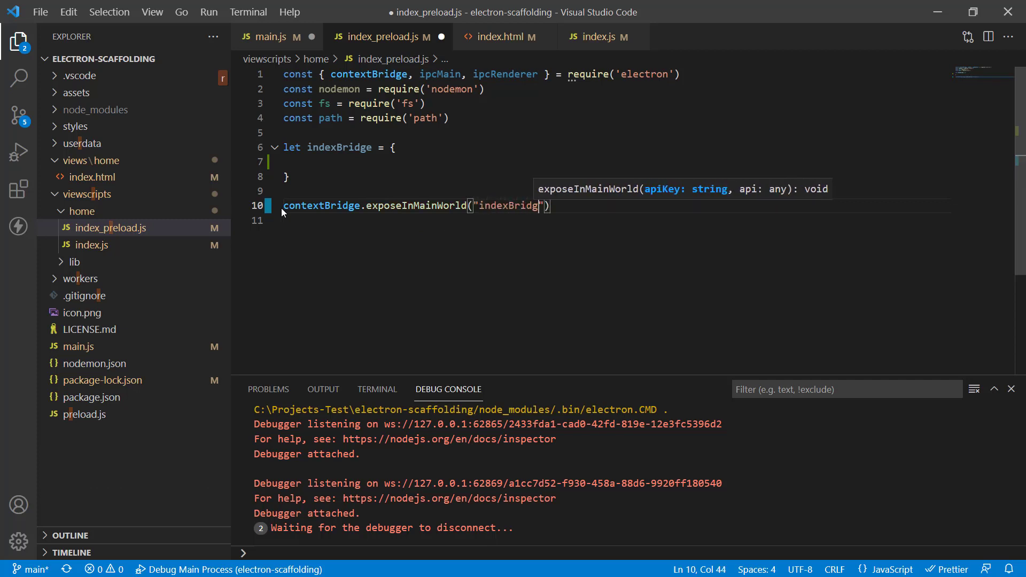
text(", indexBridge)
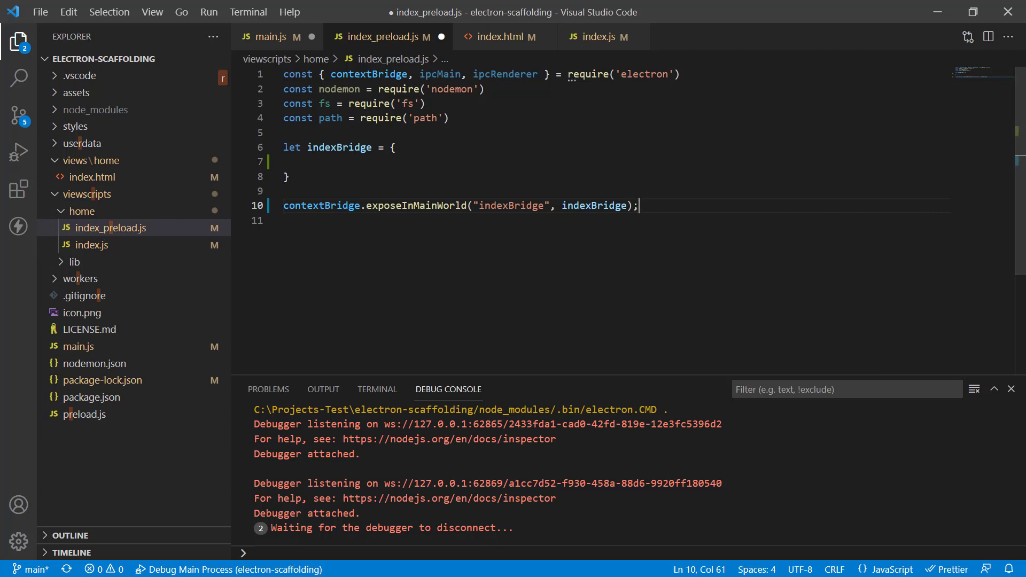
Step: Add somethinghappened: (callback) => ipcRenderer.on("somethinghappened", callback) to indexBridge
text(s)
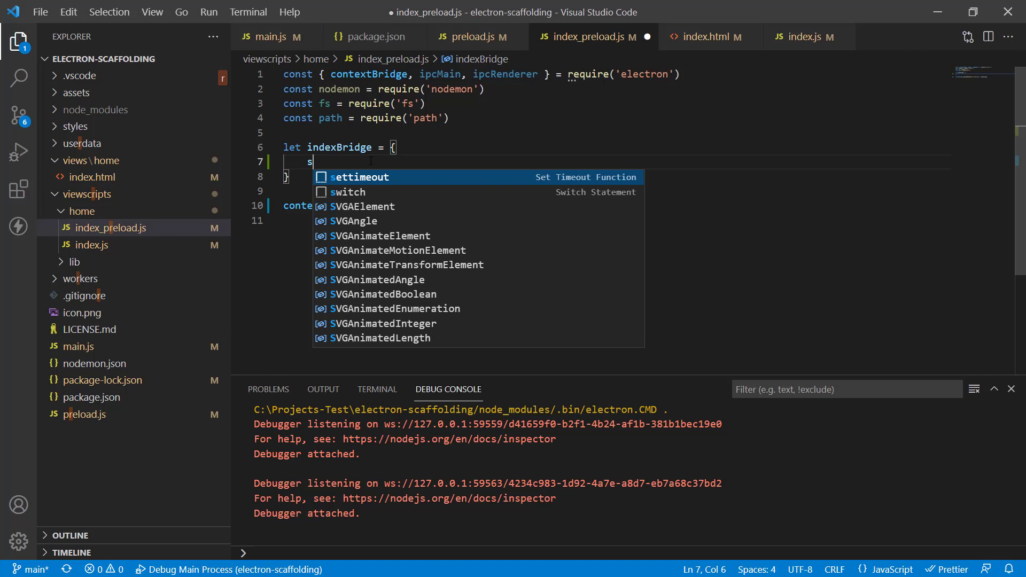
text(omethinghappened:)
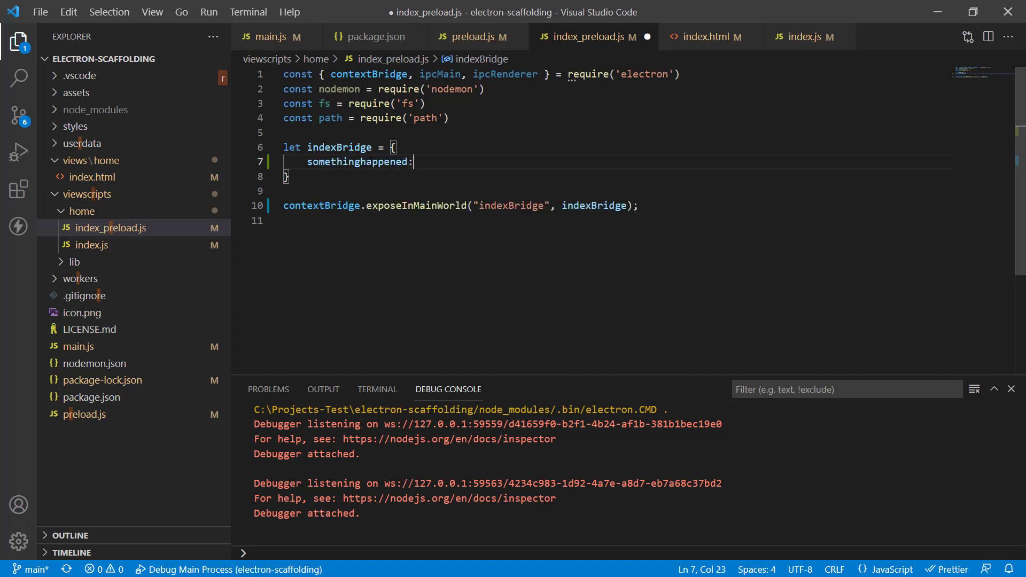
text((callcback))
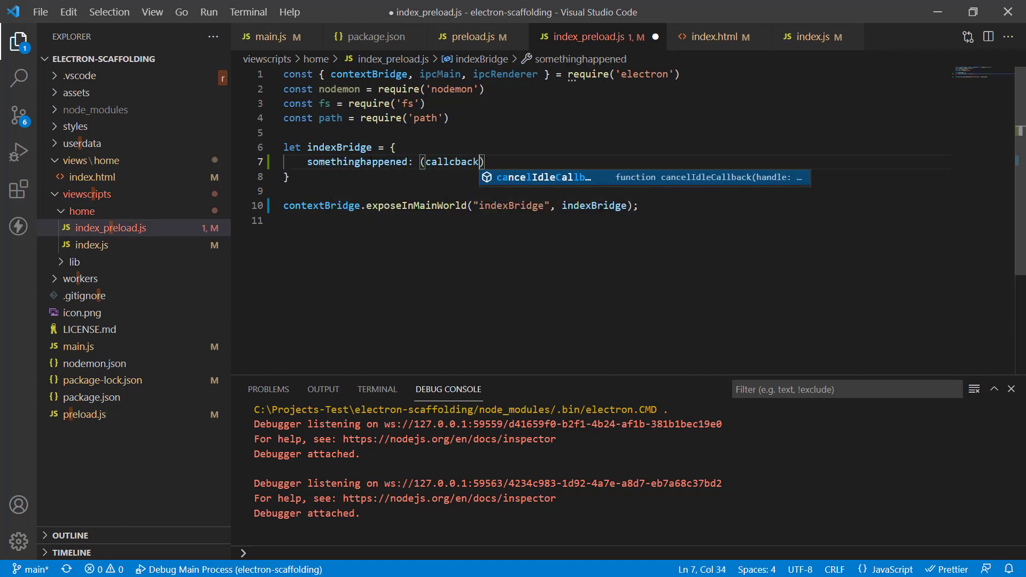
text(=>)
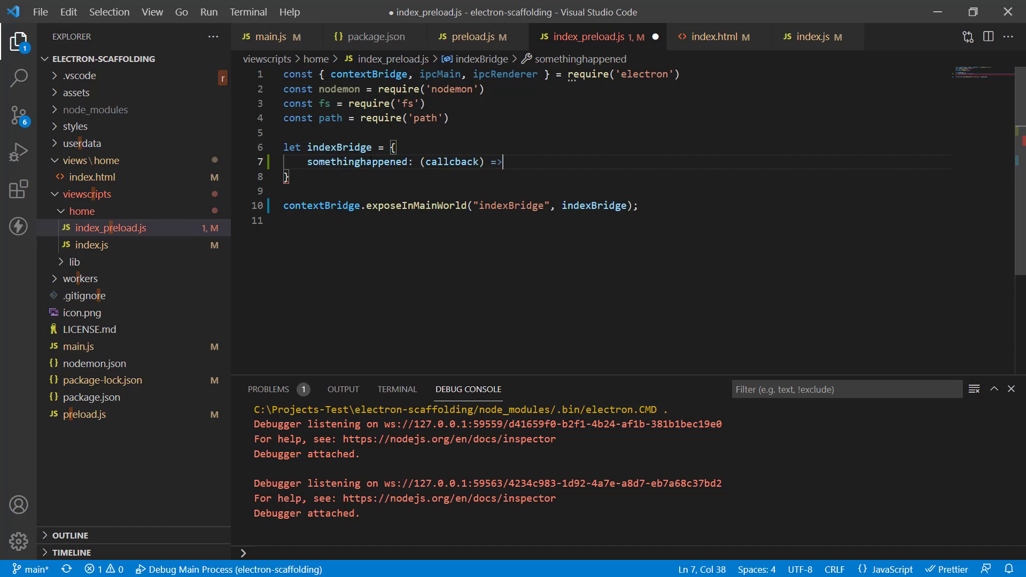
text(ipcRenderer.on)
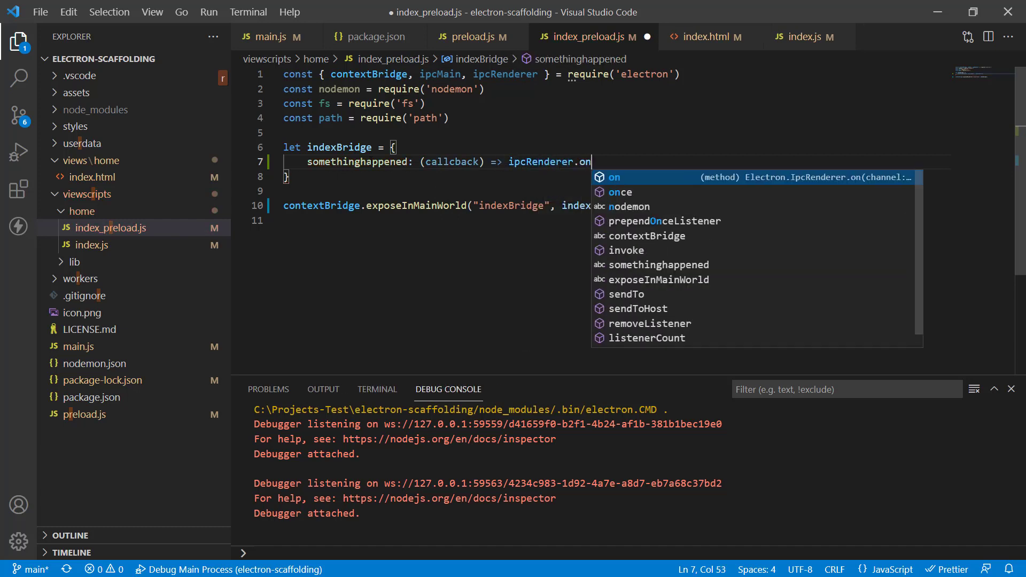
text(("somethinghappened", (callback)
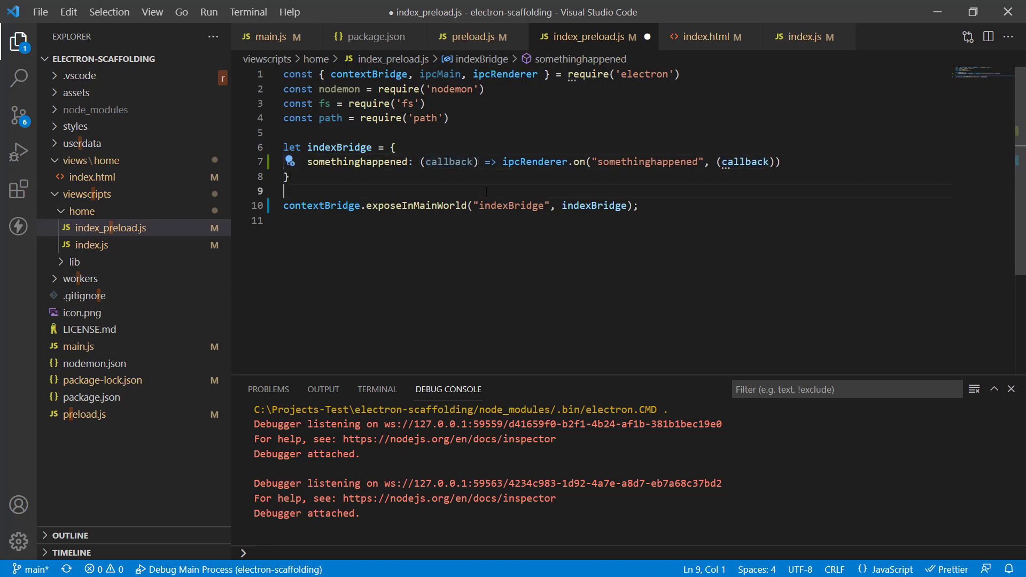
double_click(645, 161)
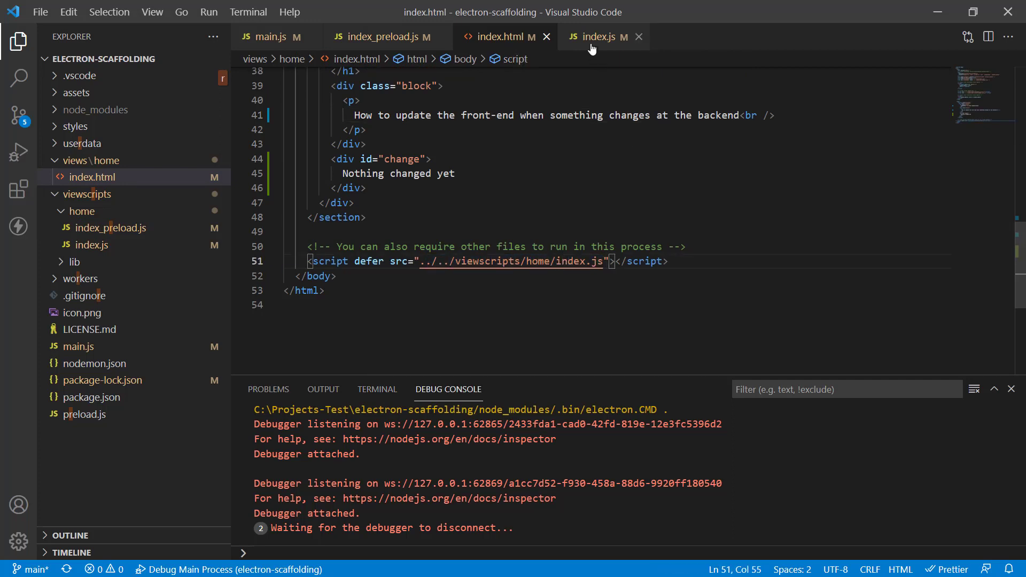
Step: In index.js, add window.indexBridge.somethinghappened((event, icounter) => { }) below the DOMContentLoaded listener
click(600, 37)
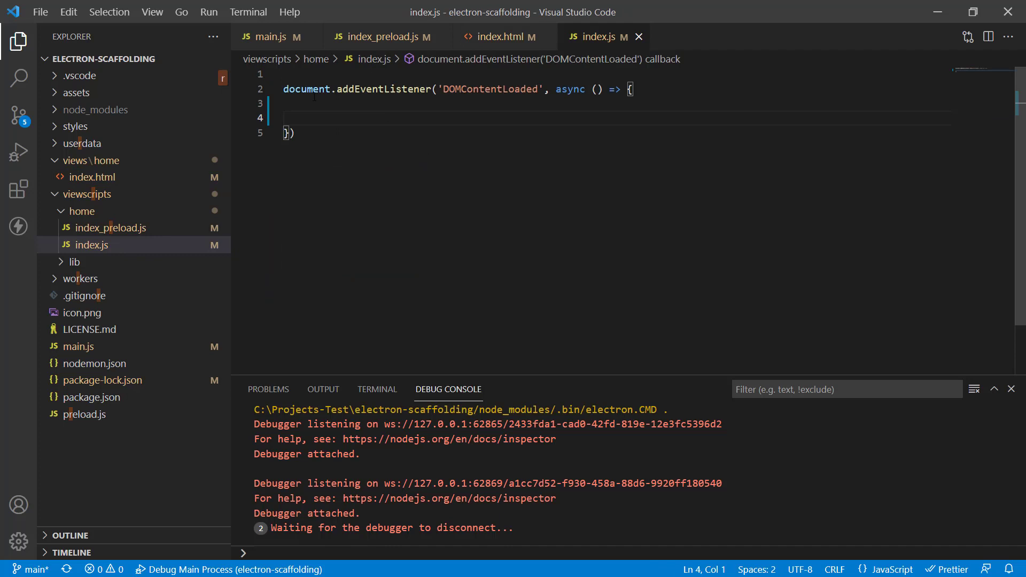
click(295, 134)
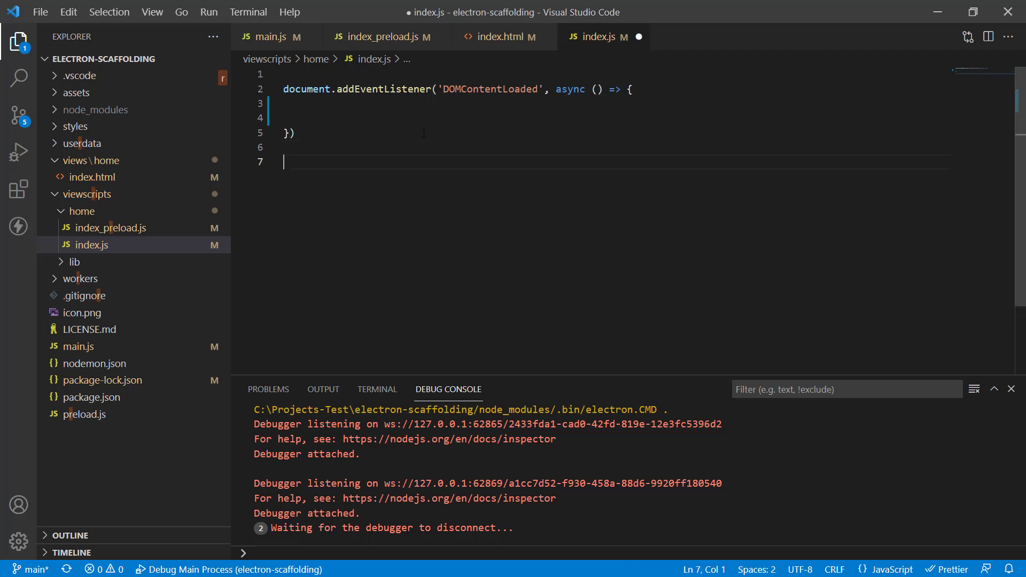
text(windows)
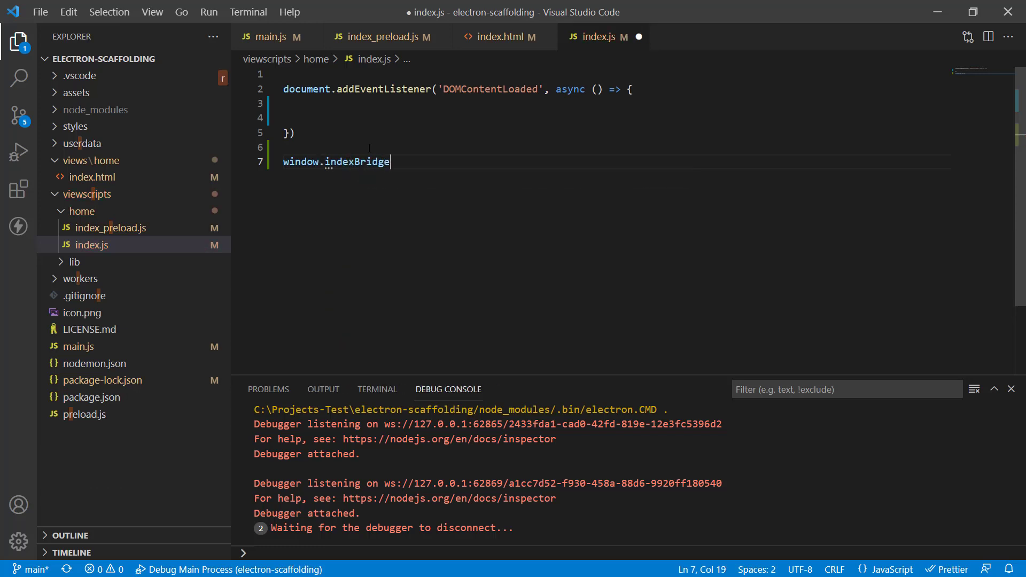
text(.som)
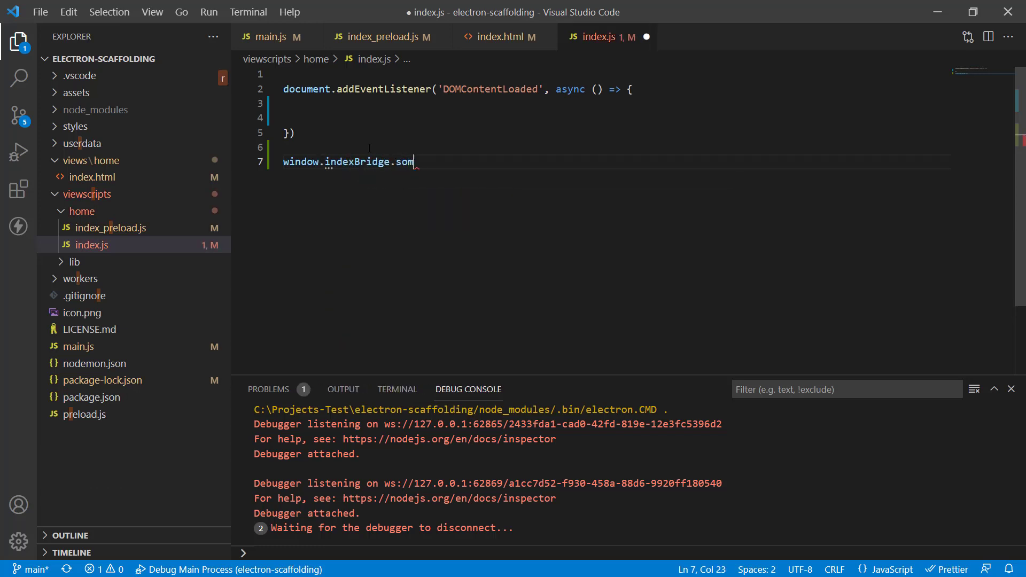
text(ethinghappened())
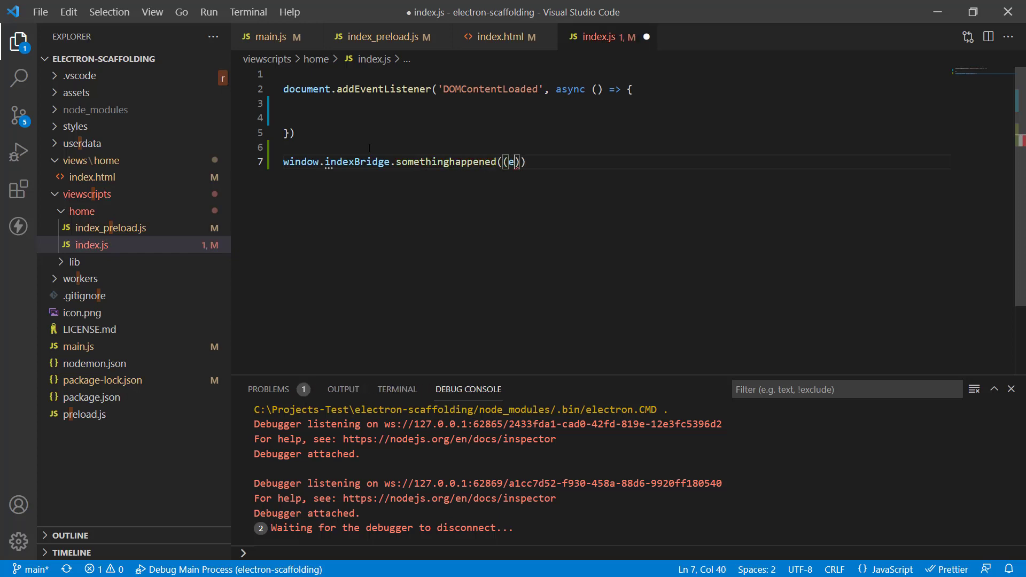
text(vent, icounter)
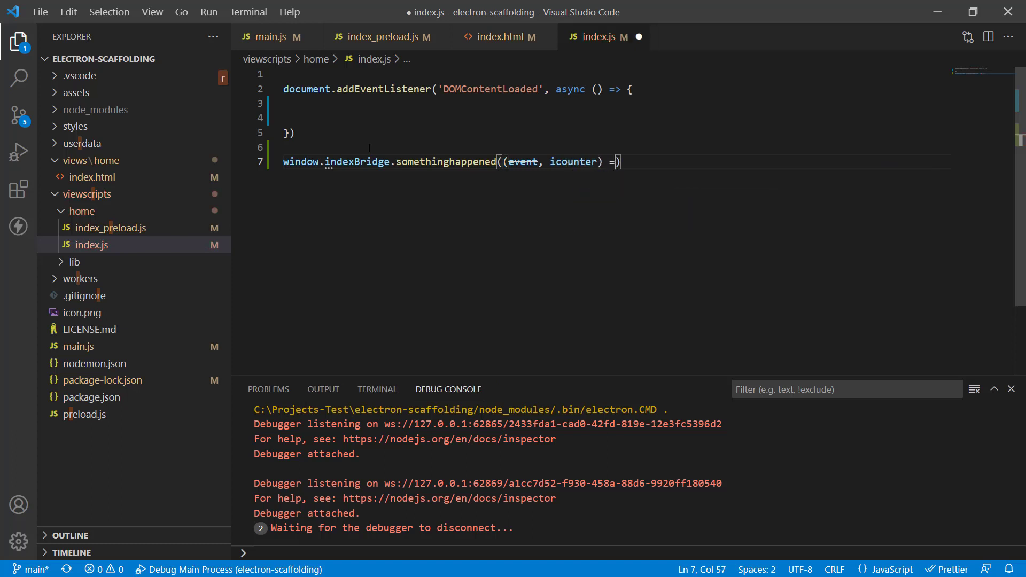
text({)
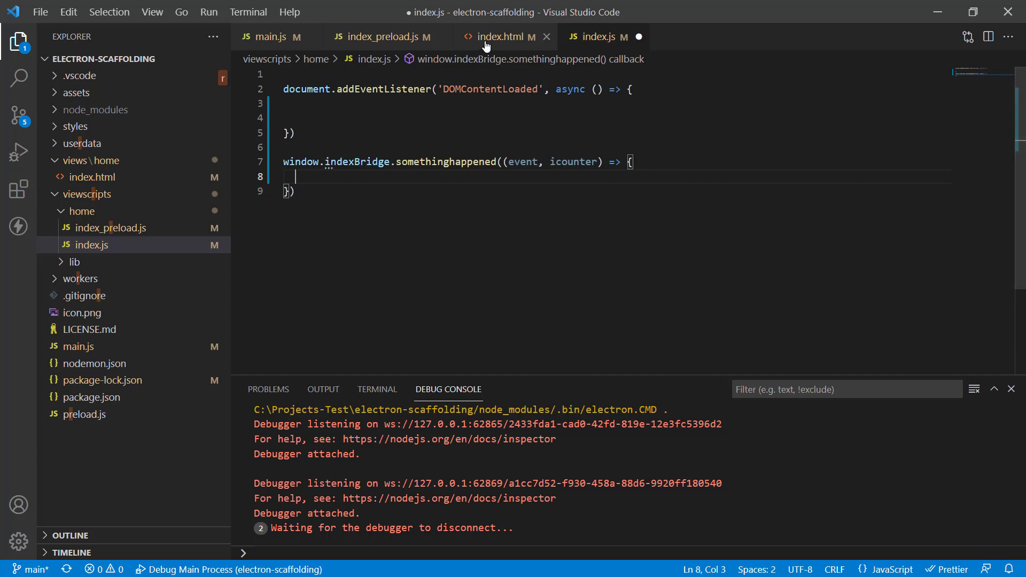
click(499, 36)
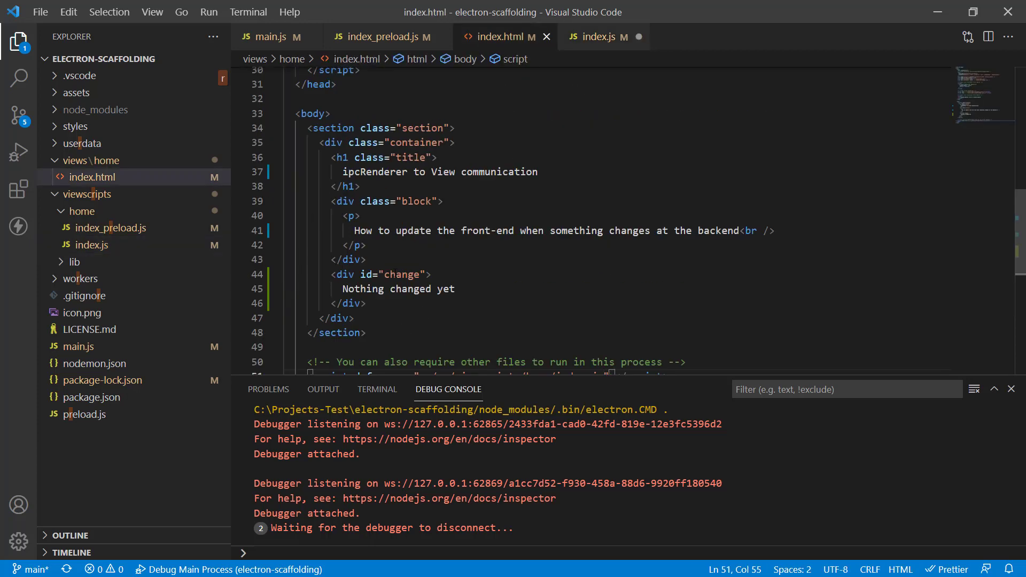
double_click(401, 275)
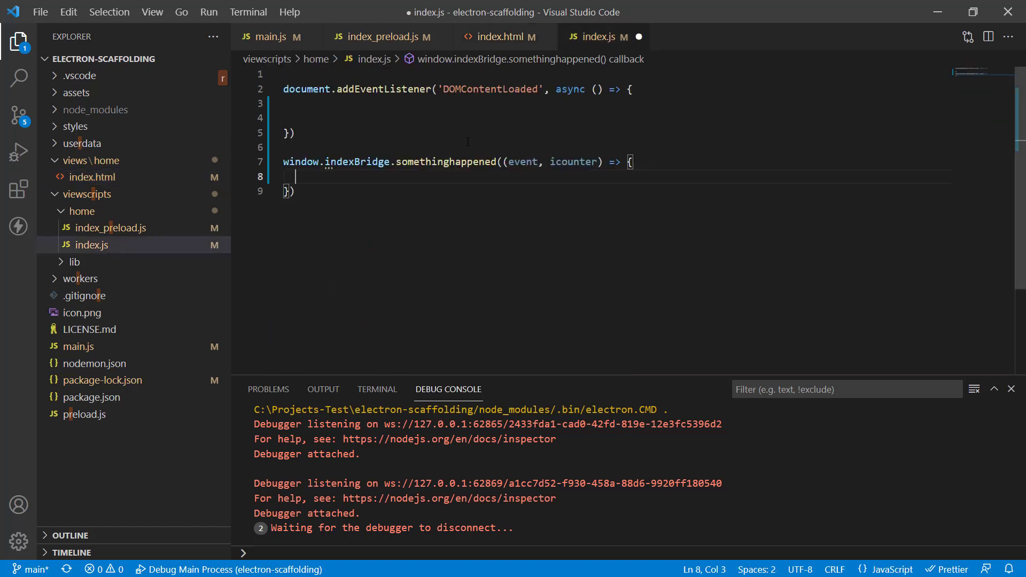
Step: Inside the callback, add let elemI = document.querySelector("#change");
text(document.)
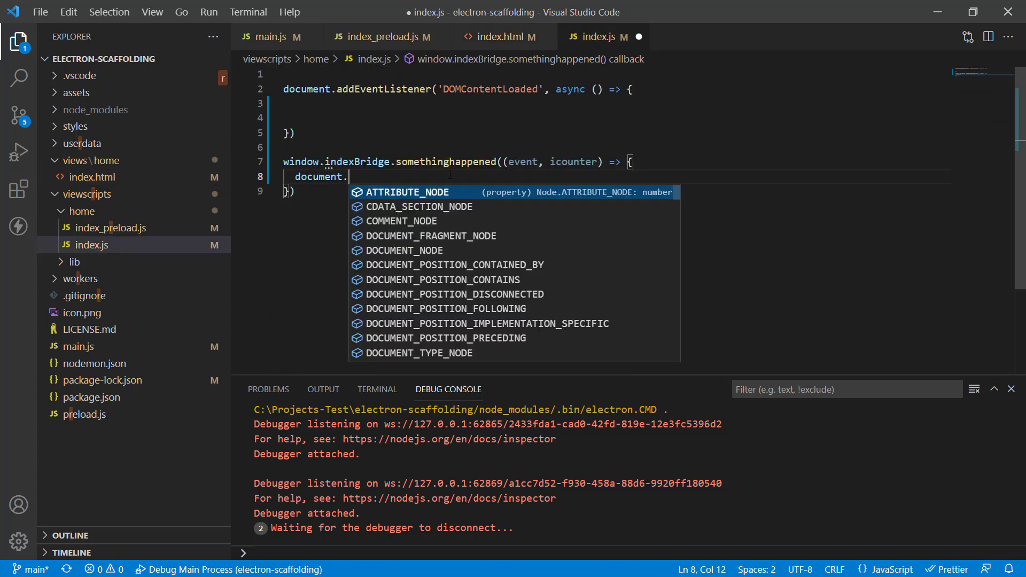
text(querySelector)
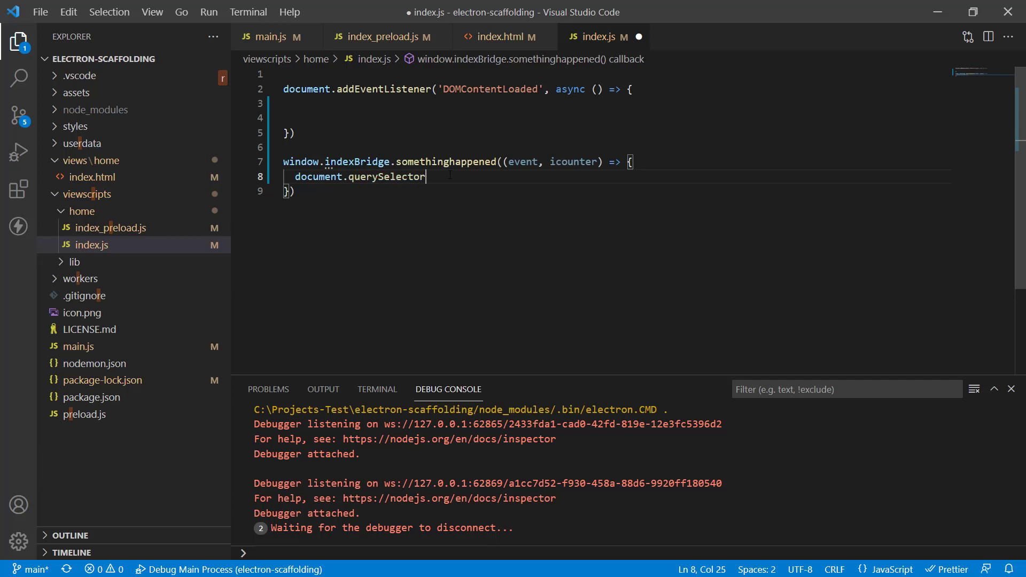
text(("#")
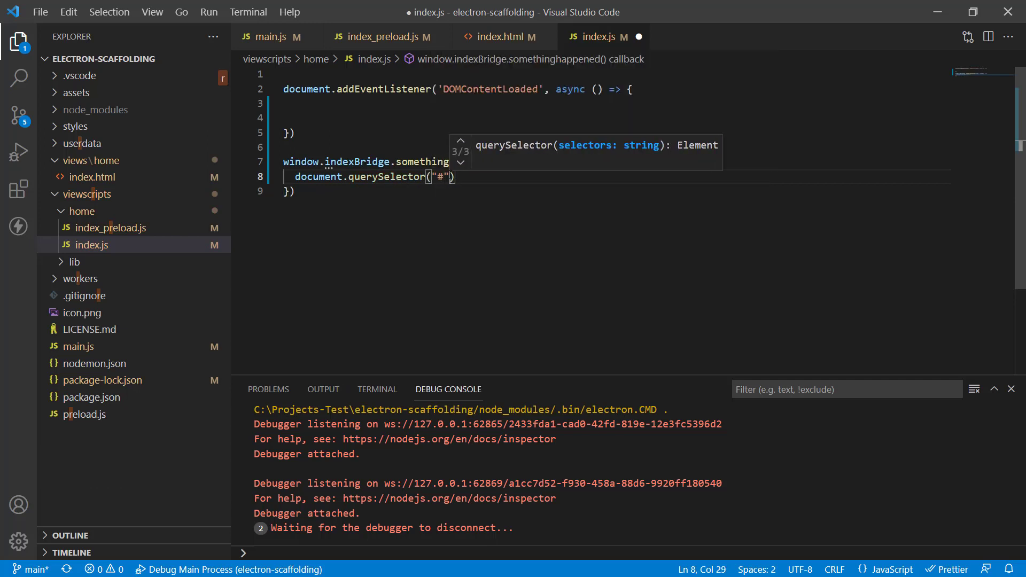
text(change");)
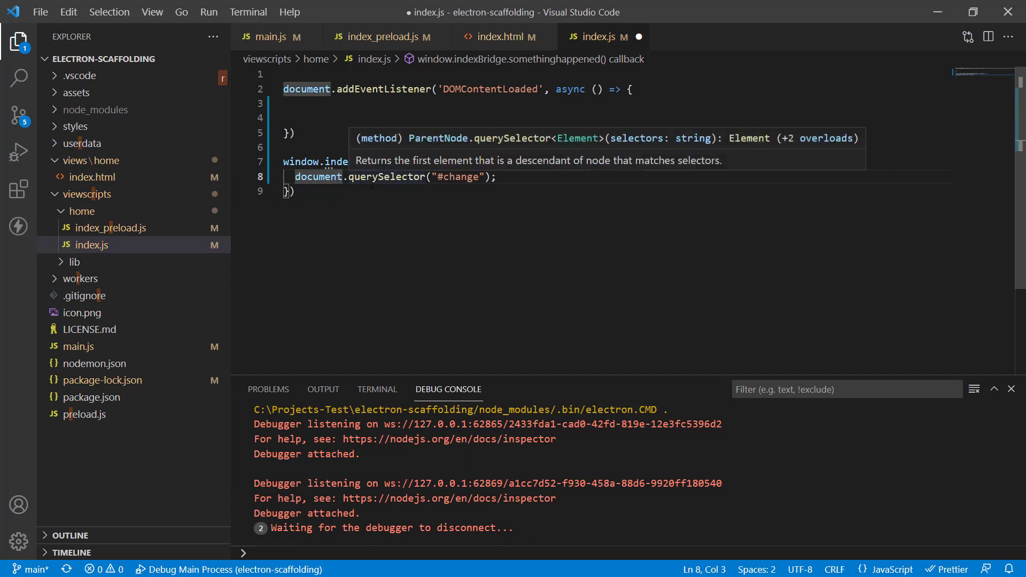
text(let elem)
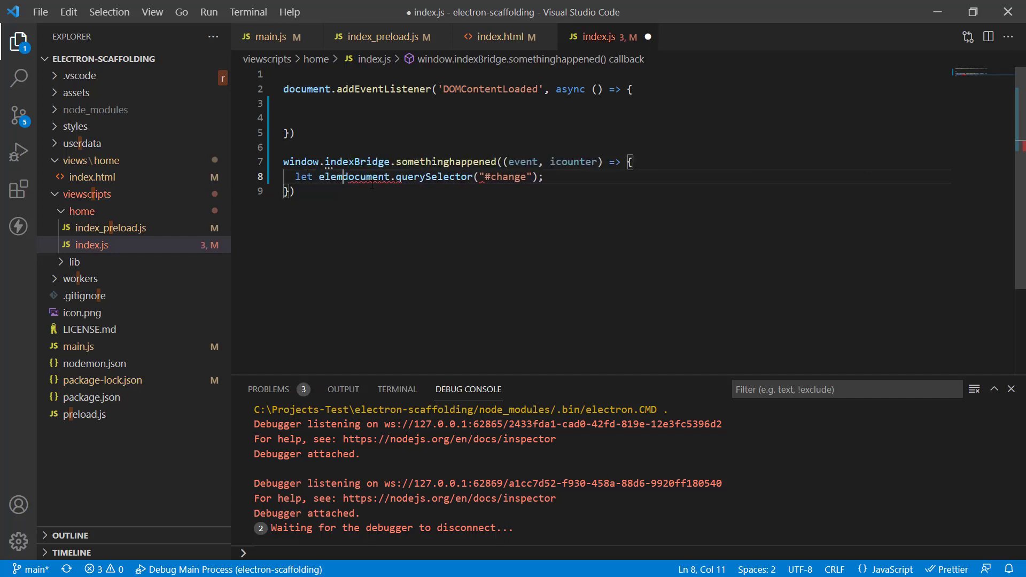
text(I =)
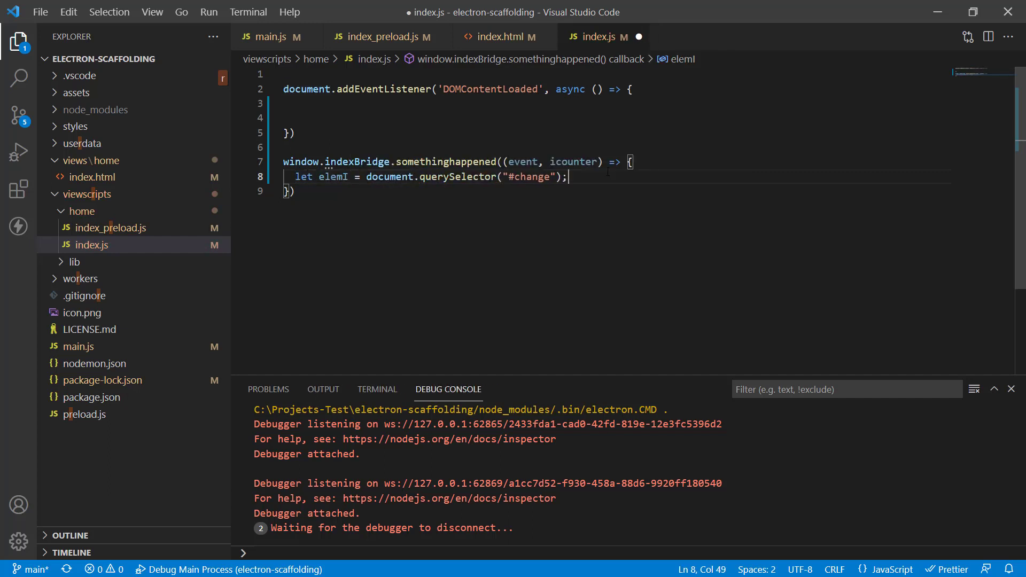
text(elem)
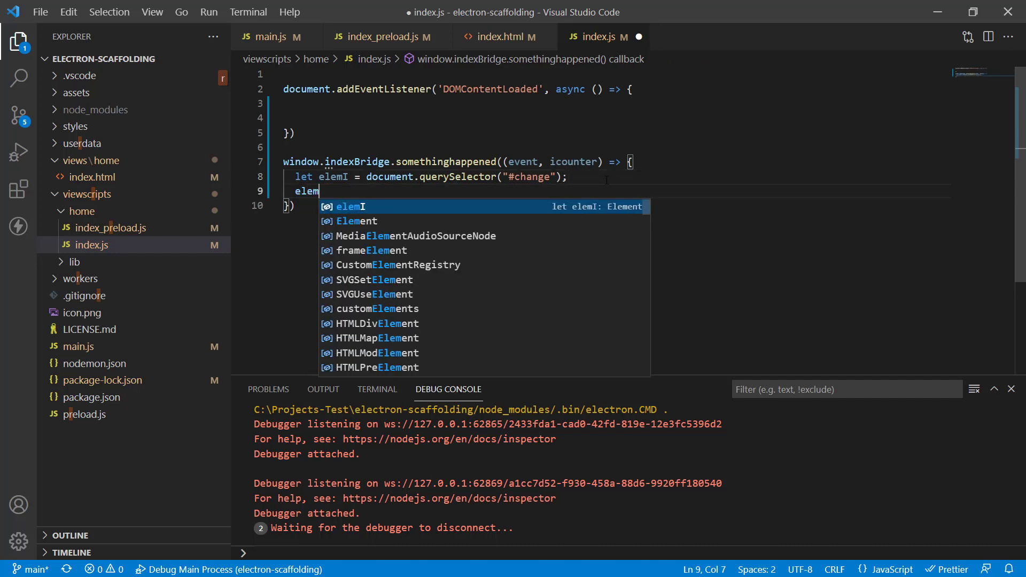
text(I)
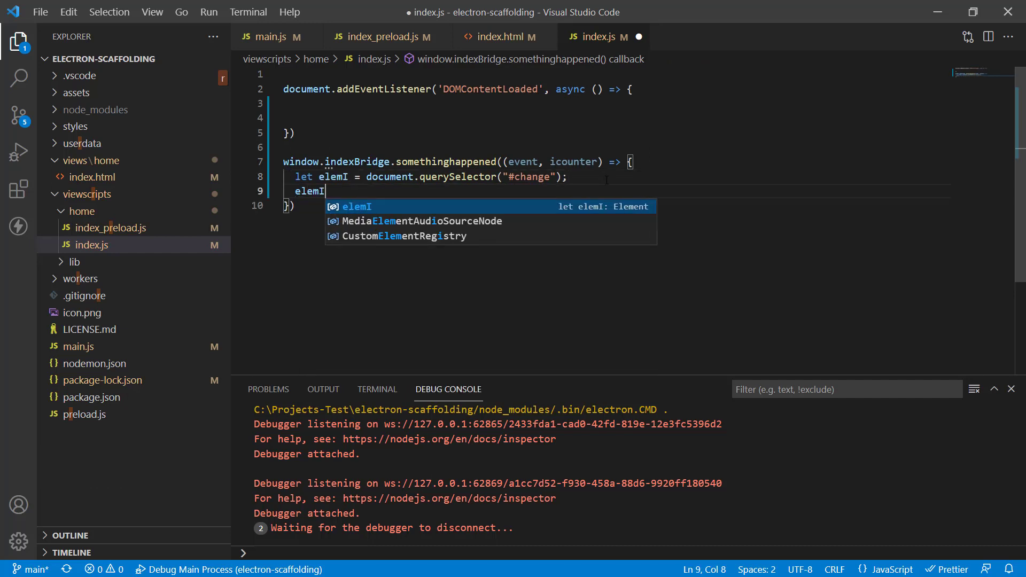
Step: Add elemI.innerHTML(`Something happened ${icounter}`); and save index.js
text(.value)
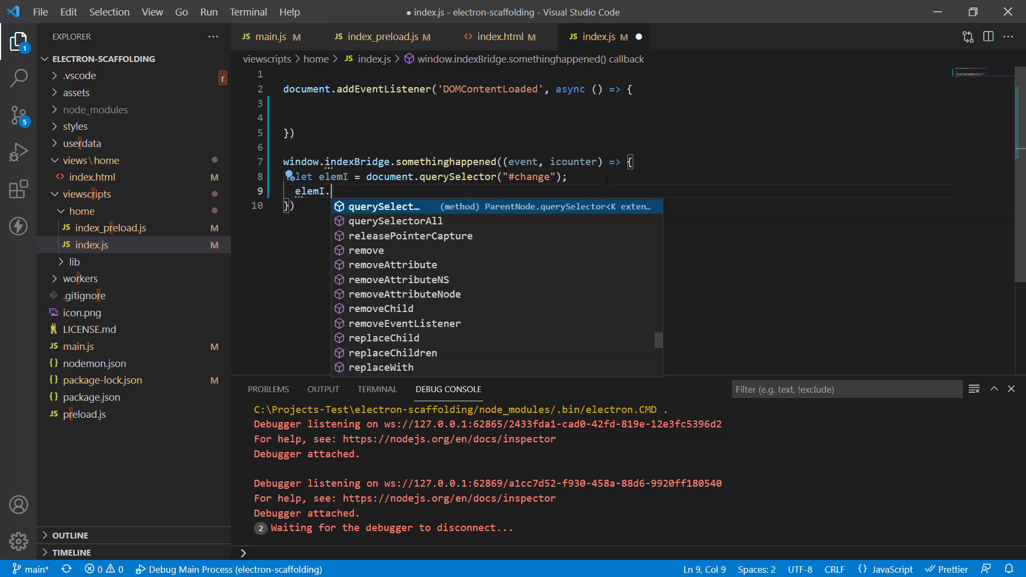
text(inner)
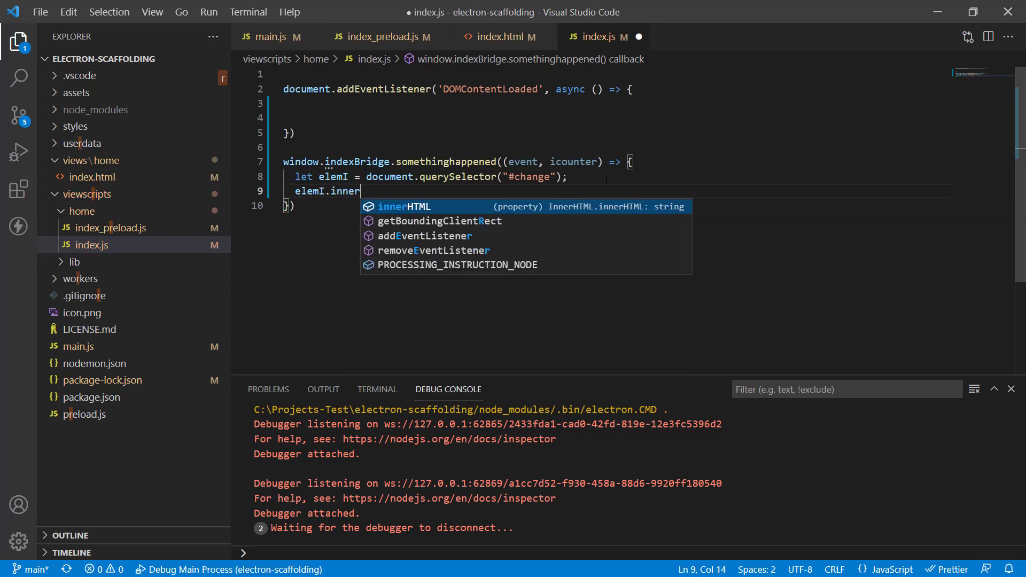
key(Tab)
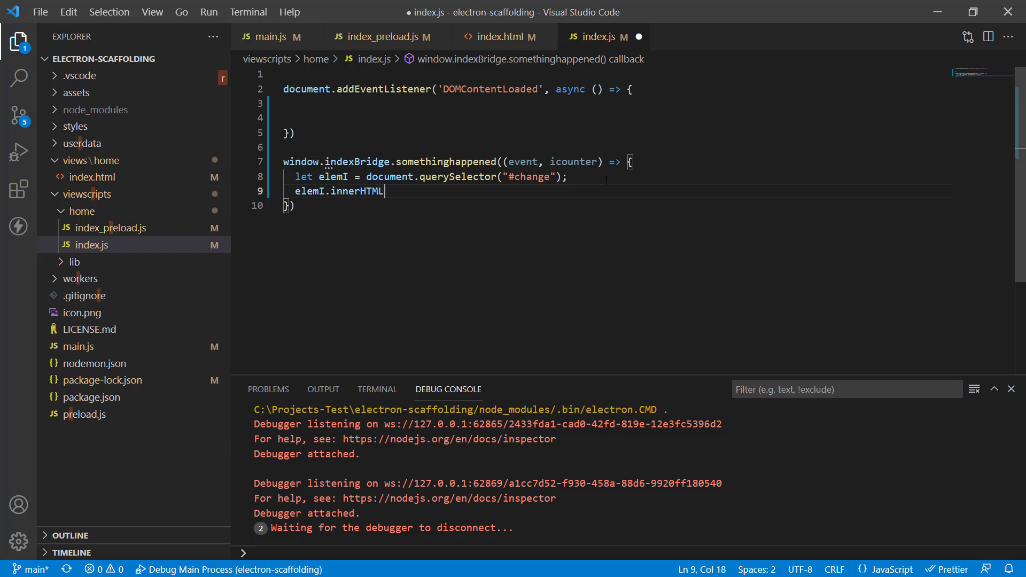
text((""))
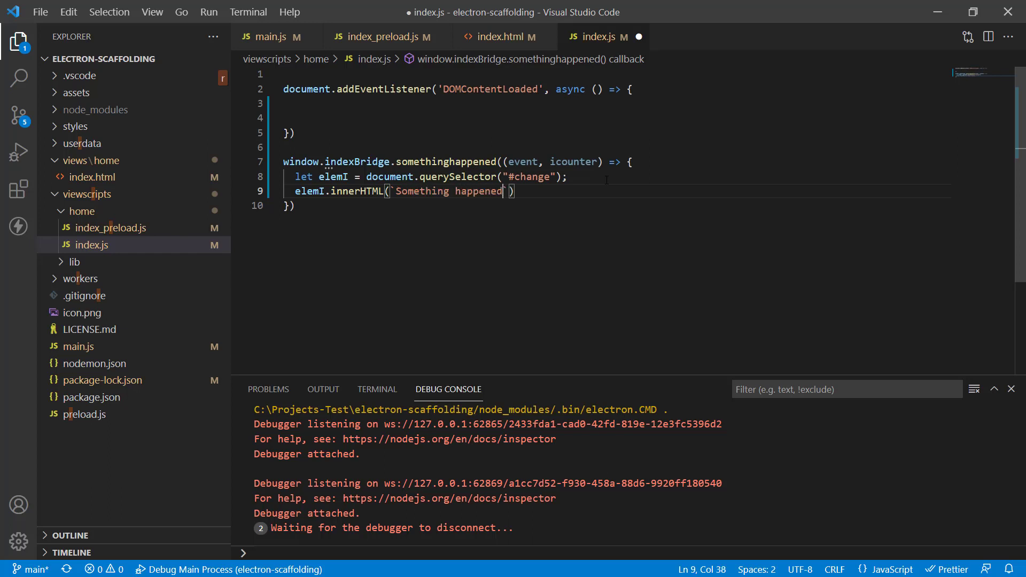
text($)
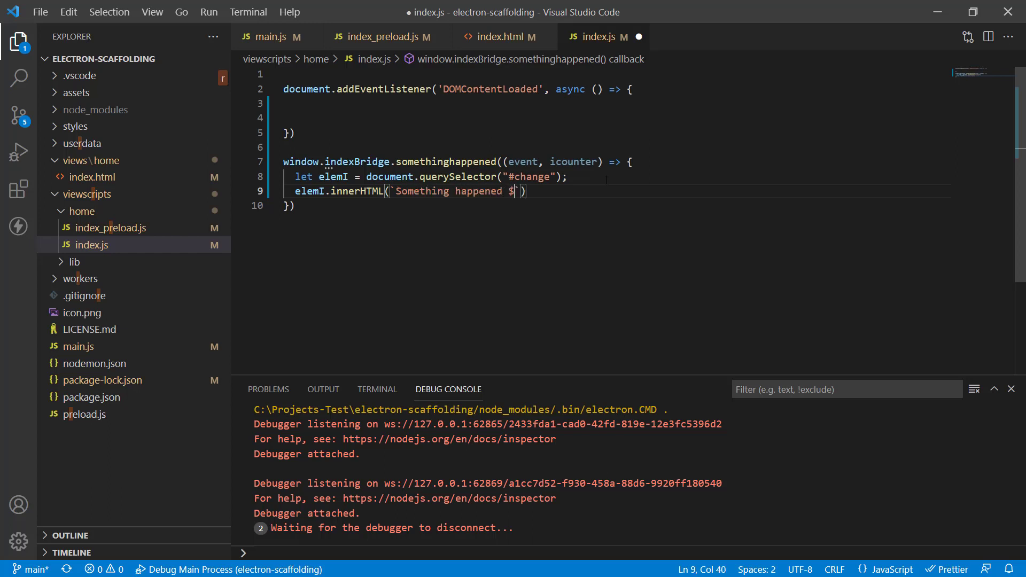
text({i})
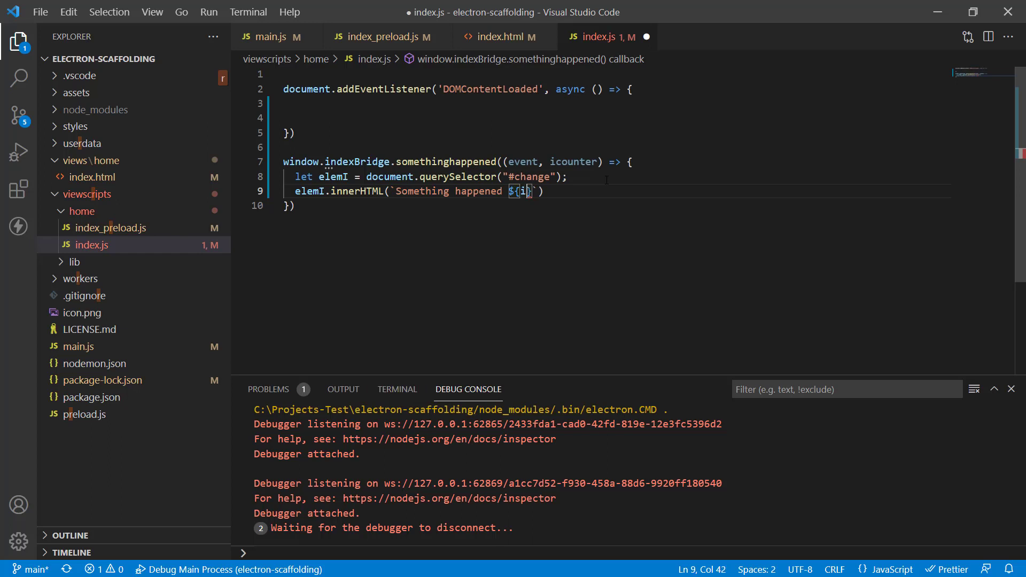
text(counter)
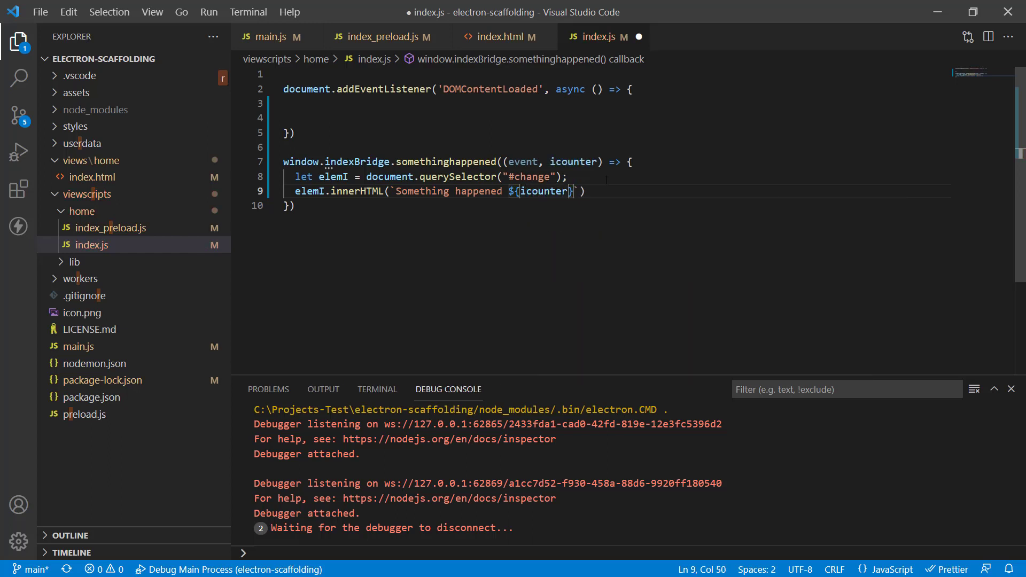
text(;)
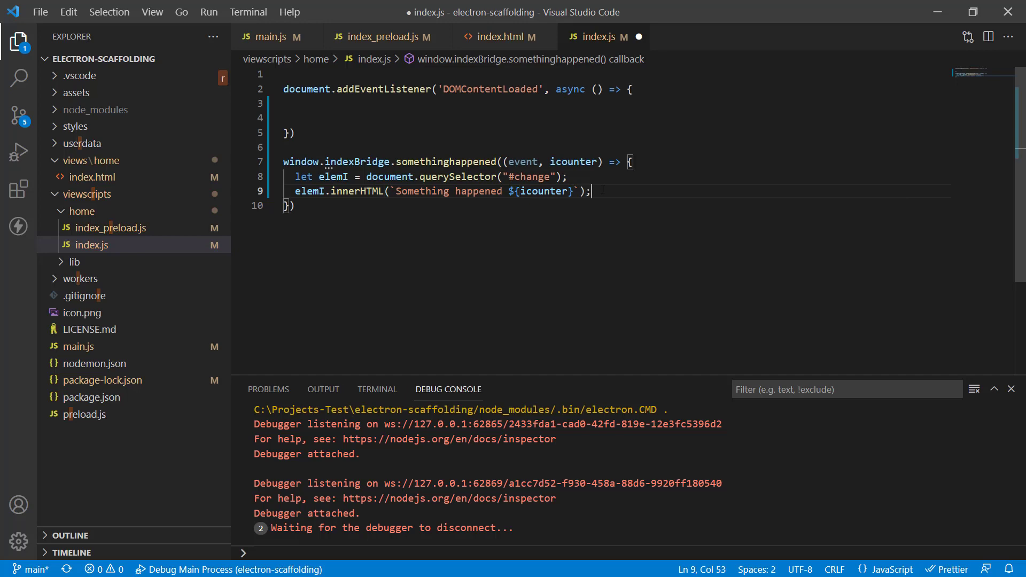
key(ctrl+s)
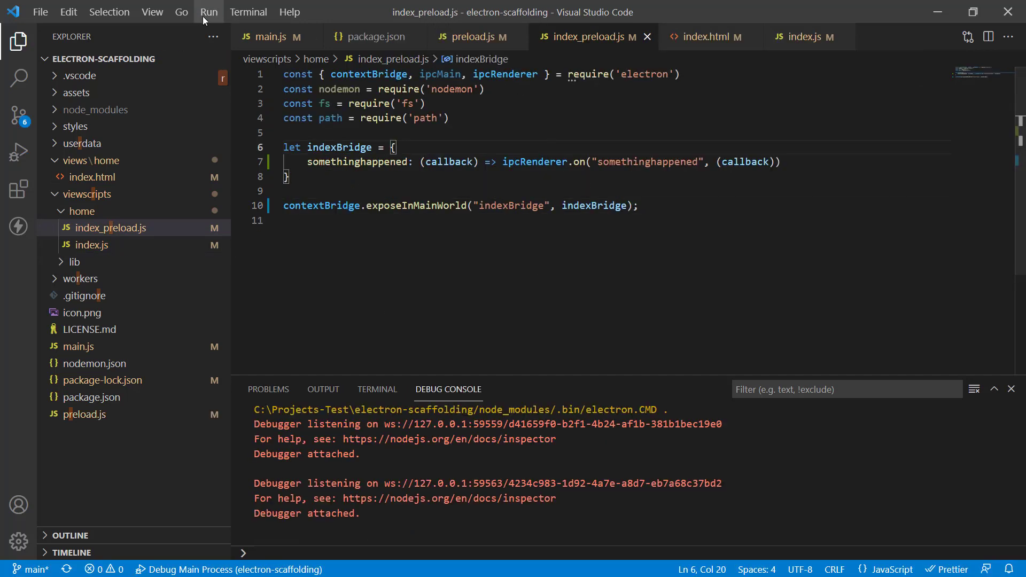
Step: Run the app and find the 'elemI.innerHTML is not a function' console error
click(182, 12)
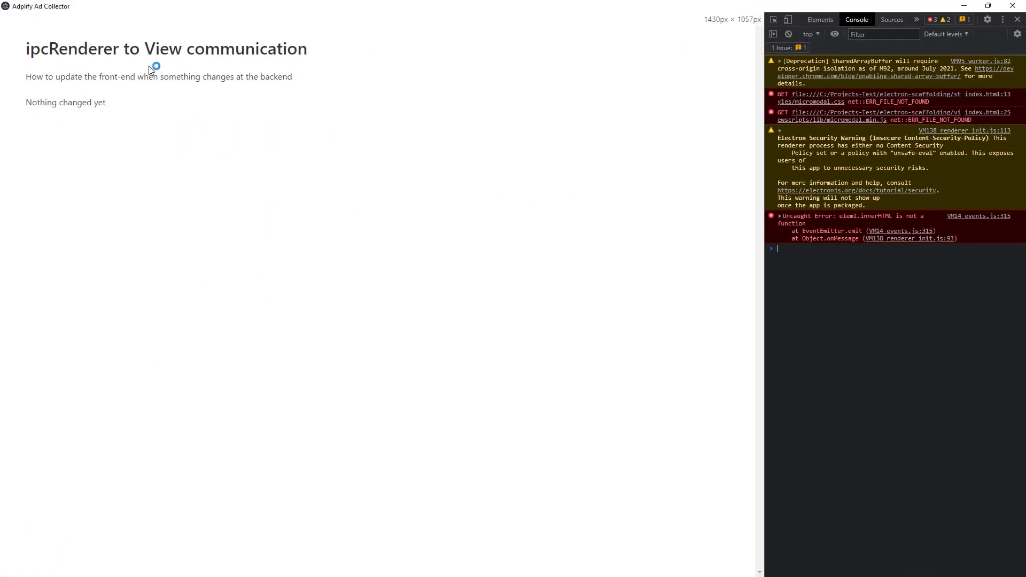
mouse_move(679, 234)
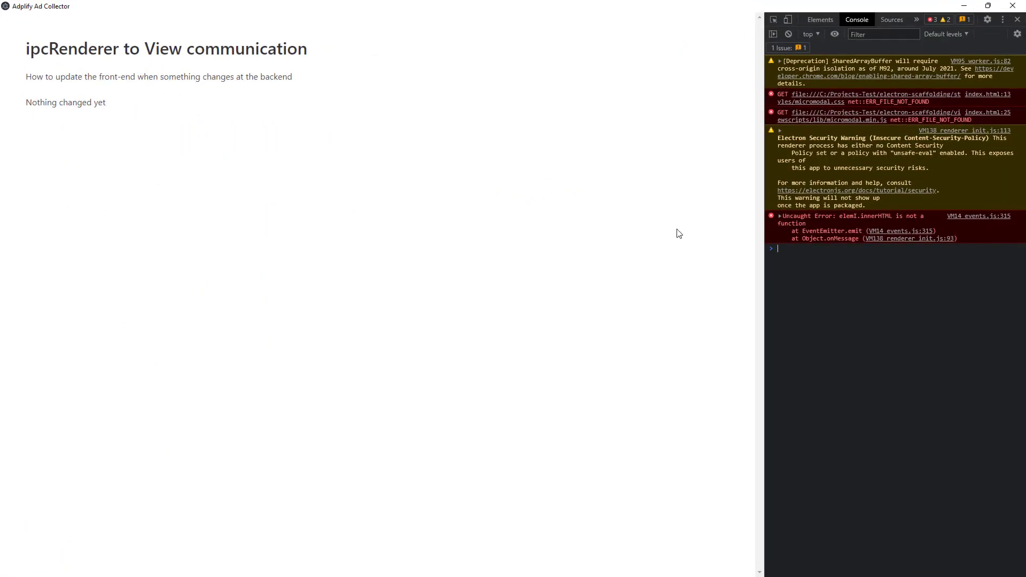
mouse_move(849, 220)
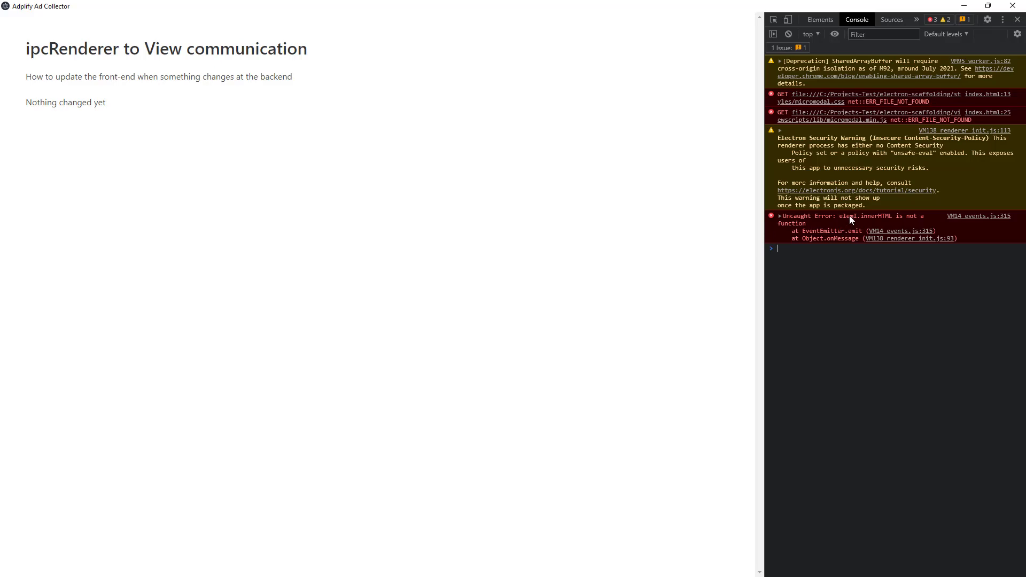
mouse_move(895, 230)
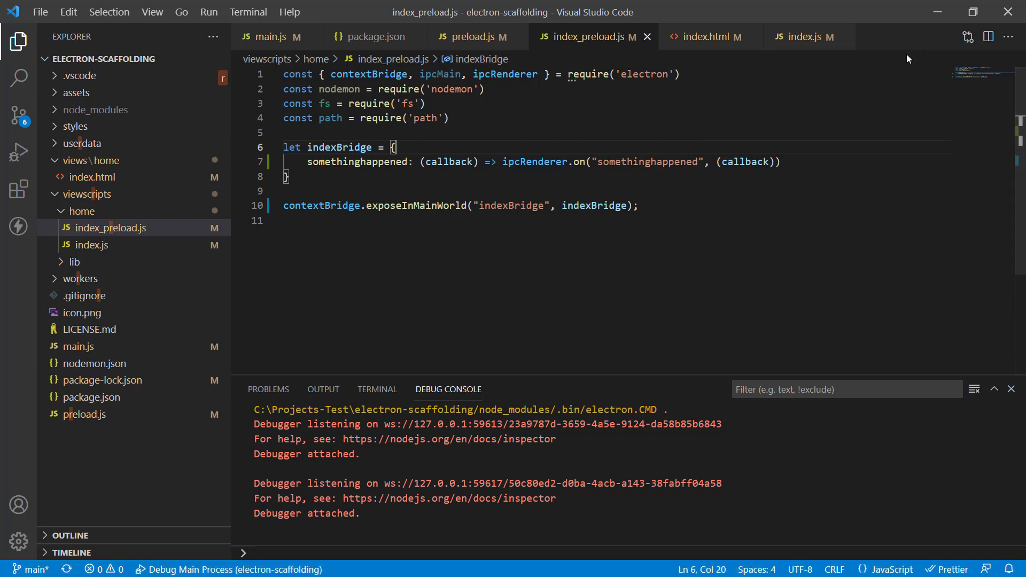
Step: Switch to index.html to confirm the div's id is 'change'
click(705, 35)
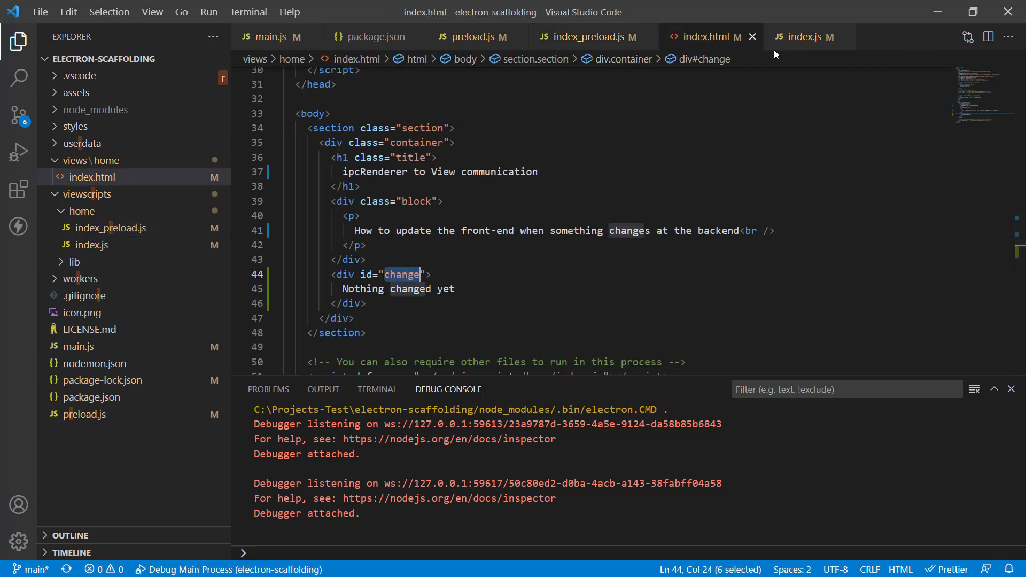
click(804, 37)
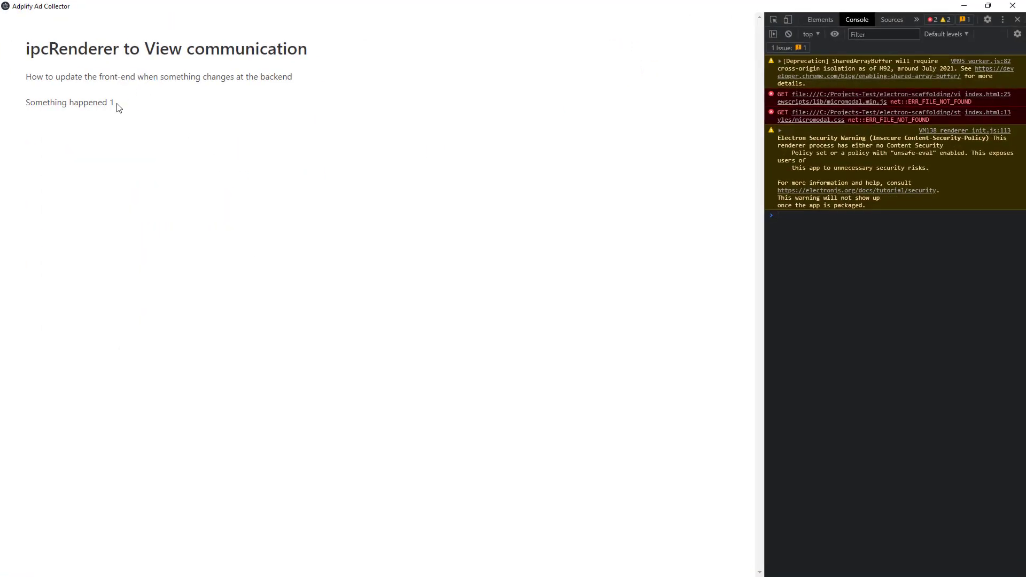
mouse_move(272, 89)
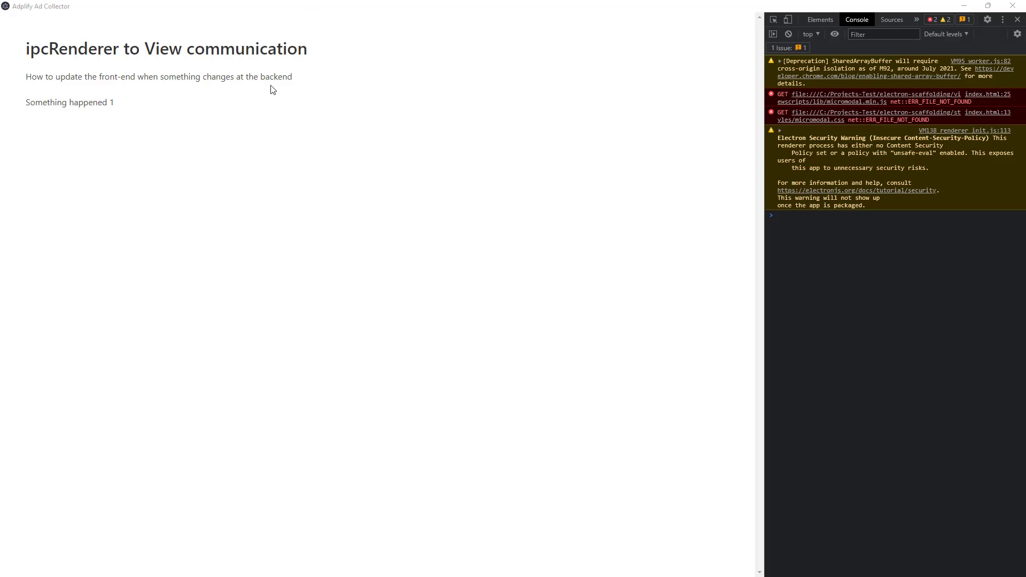